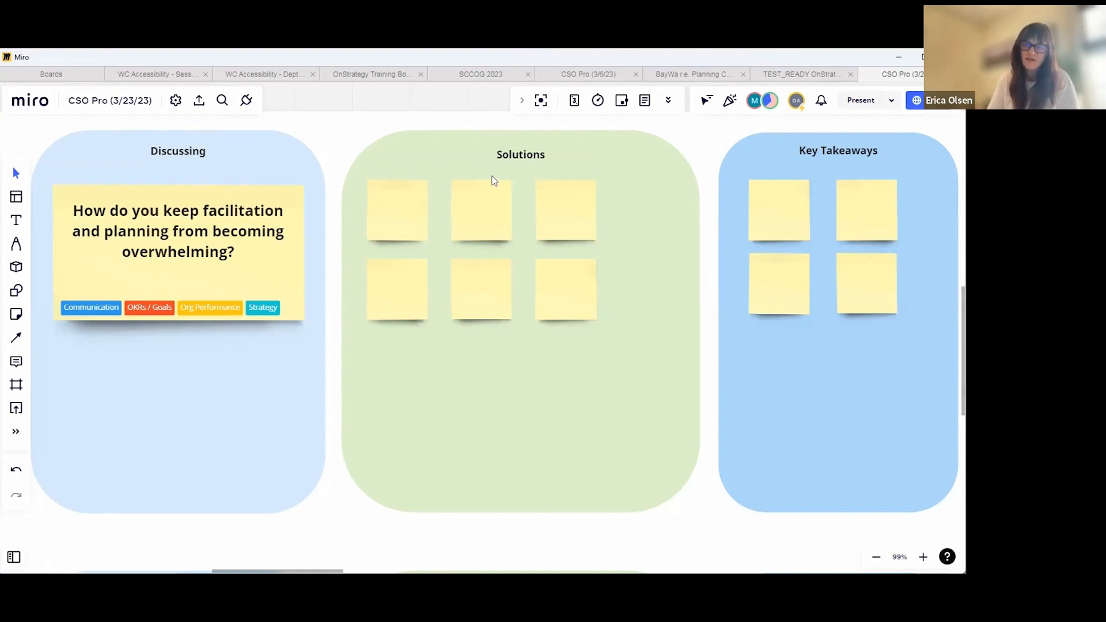
Fill the first blank Solutions sticky note with 'Visual agendas' and deselect it.
click(396, 209)
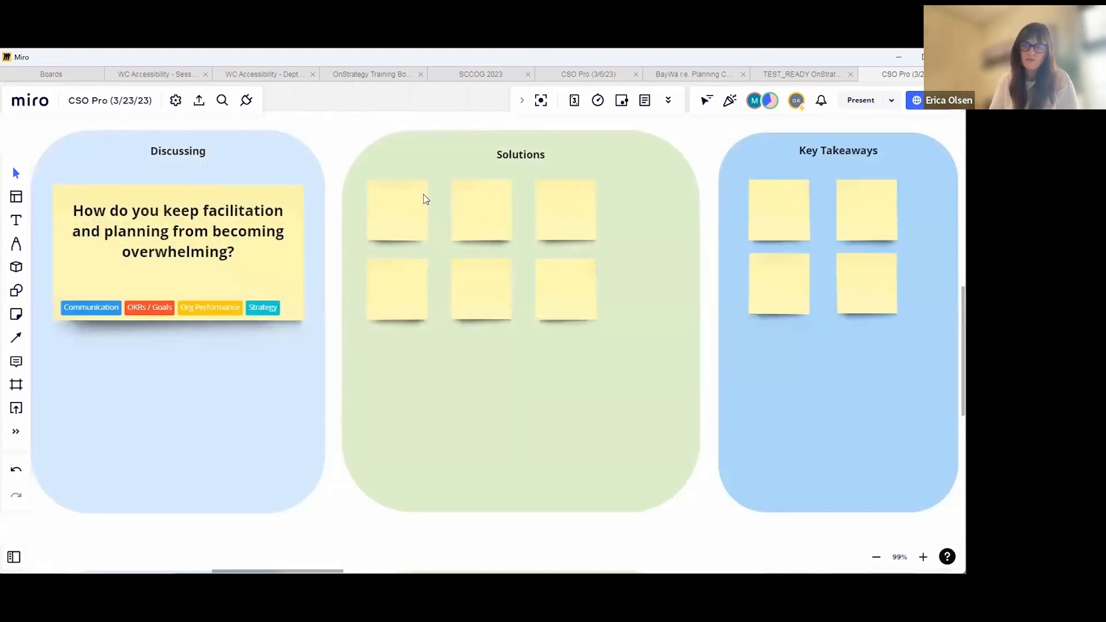
click(395, 211)
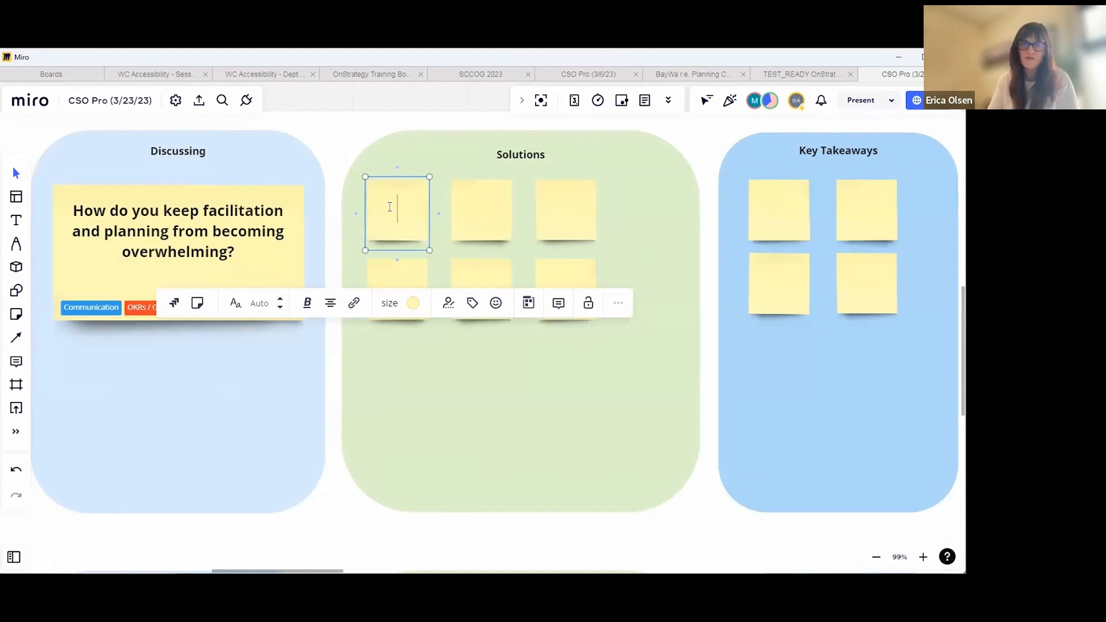
text(Visual agendas)
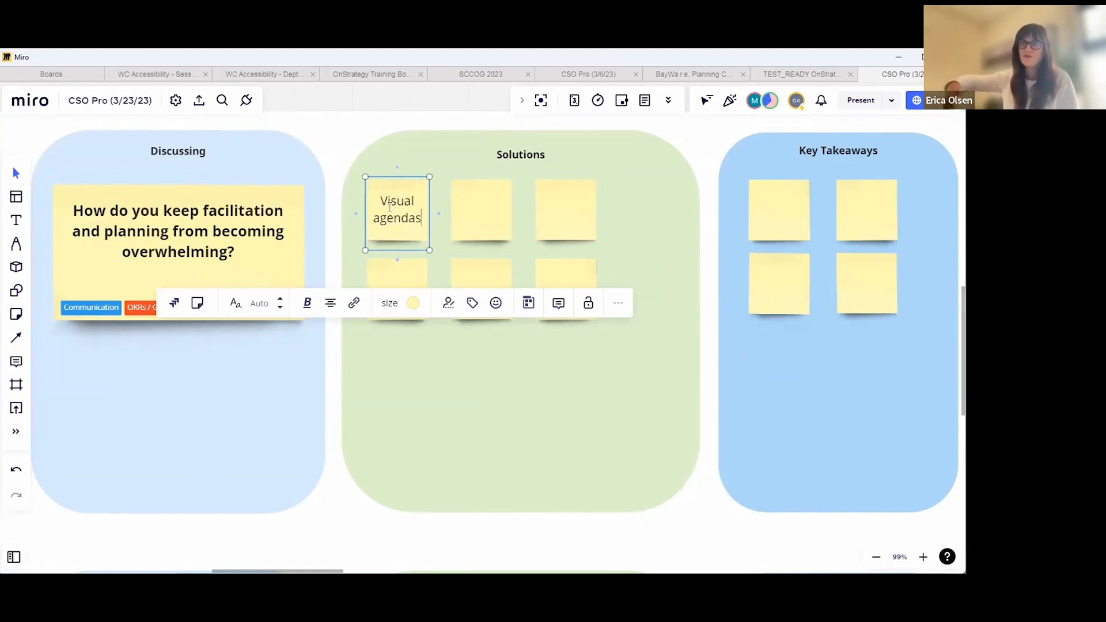
click(711, 324)
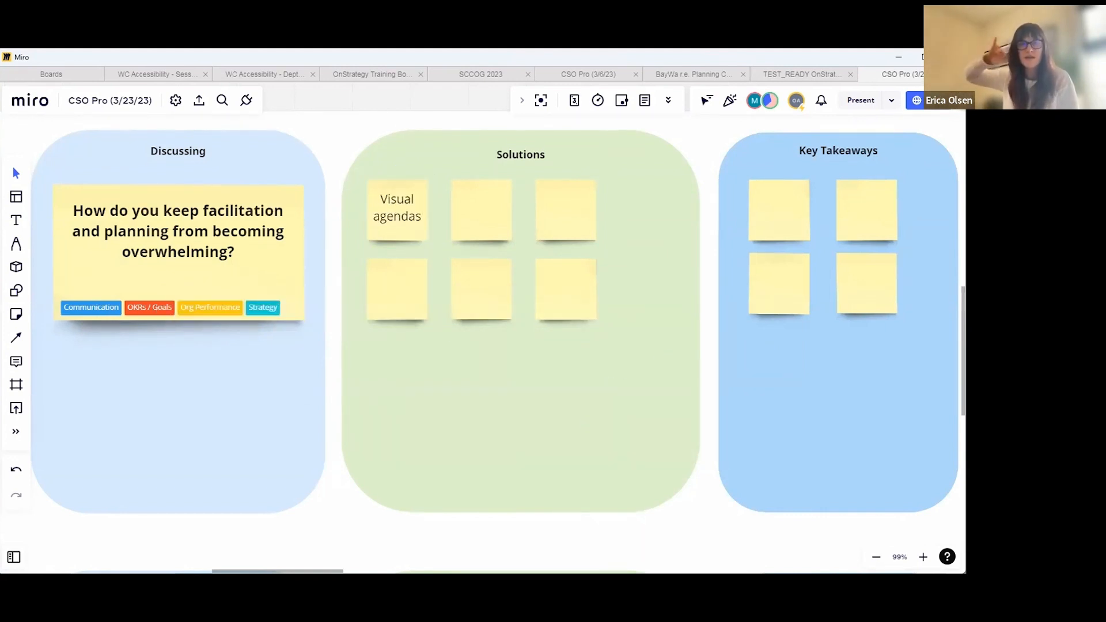
mouse_move(683, 500)
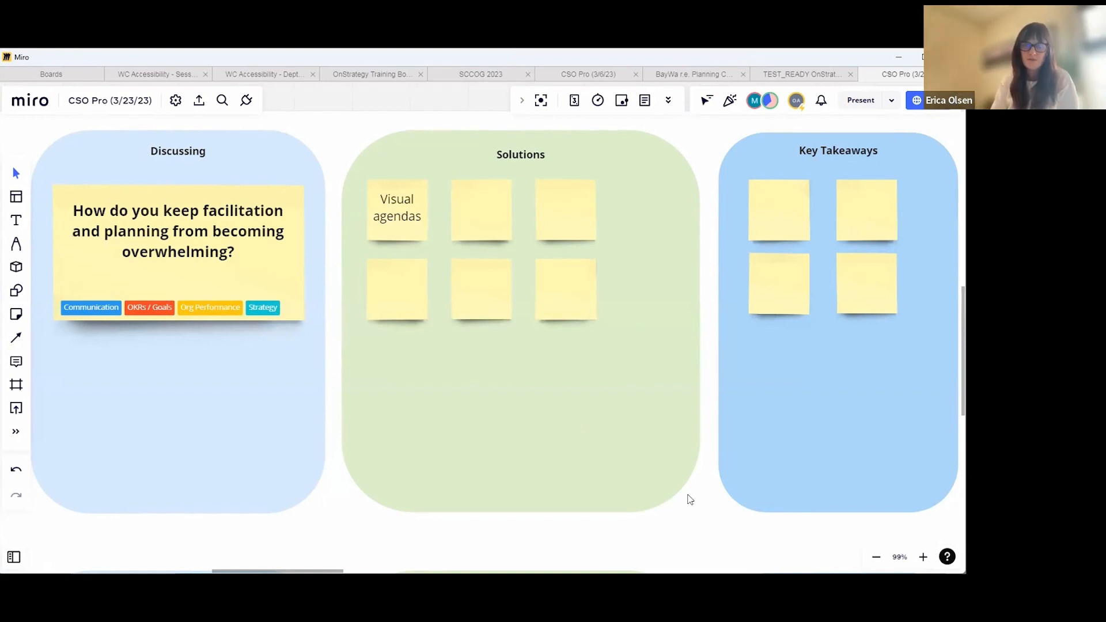
mouse_move(704, 500)
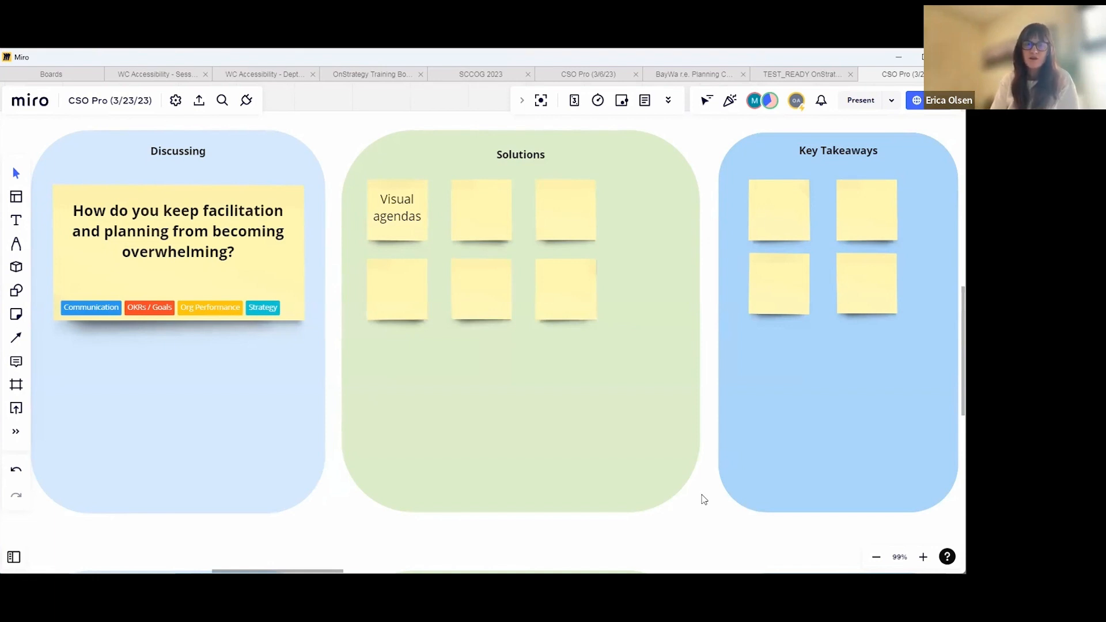
mouse_move(524, 212)
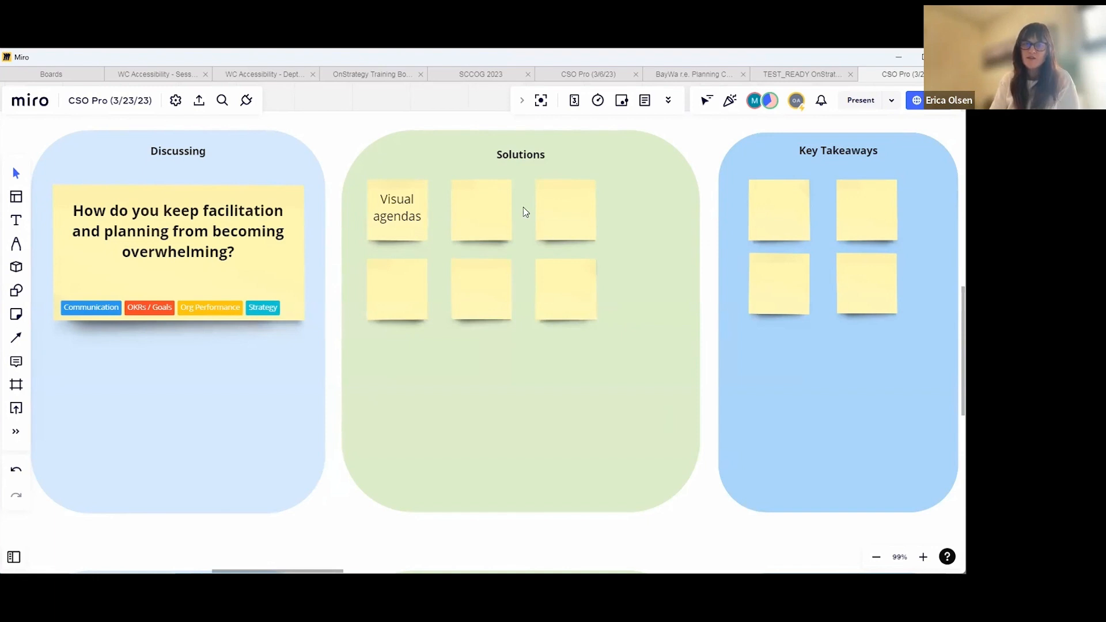
mouse_move(474, 225)
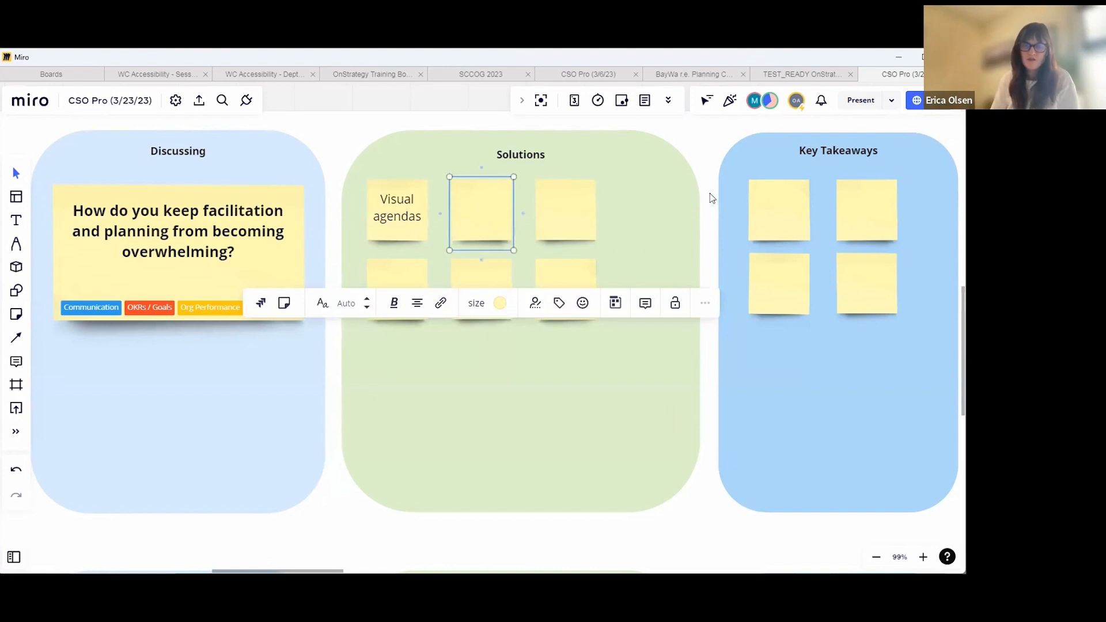
Write 'Hide spaces that don't have immediate relevance' on the second Solutions note.
text(Hid th)
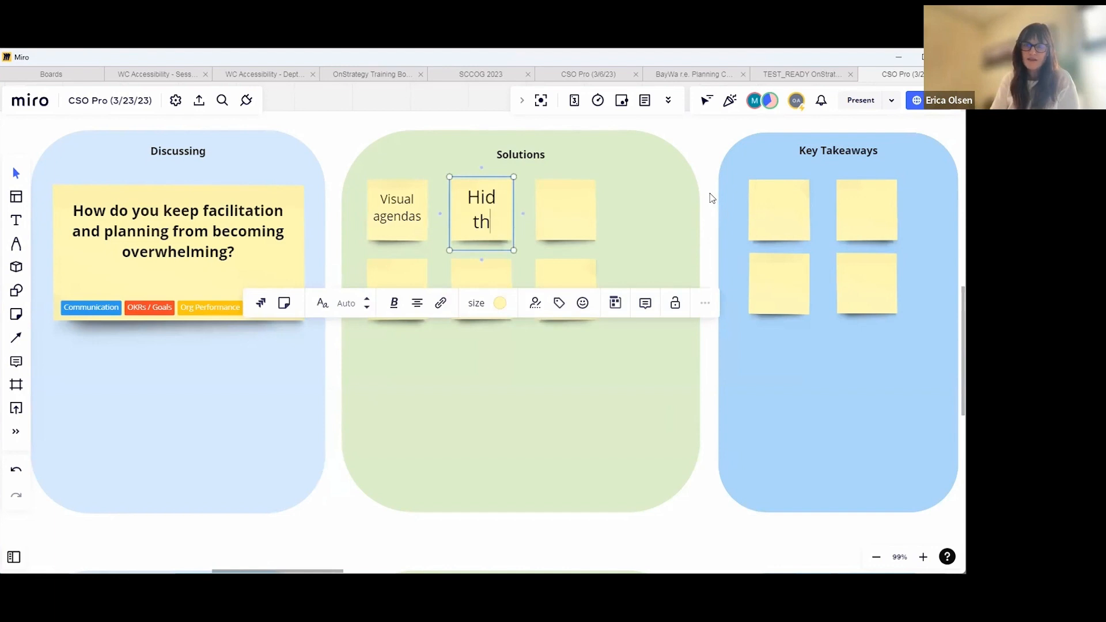
text(spaces that don't have immedia)
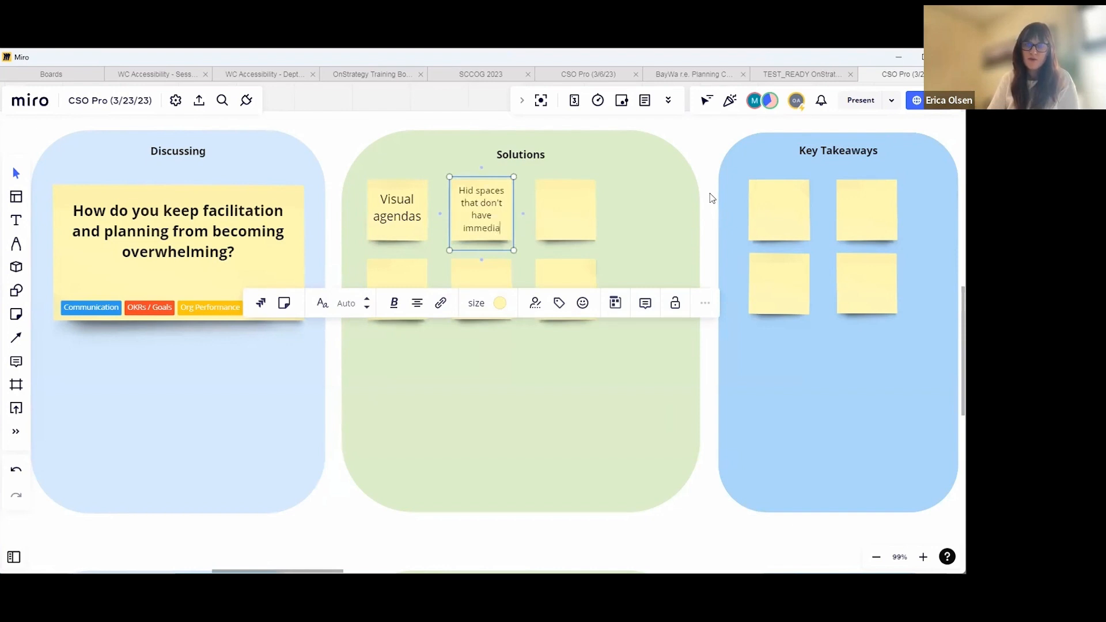
text(relevanc)
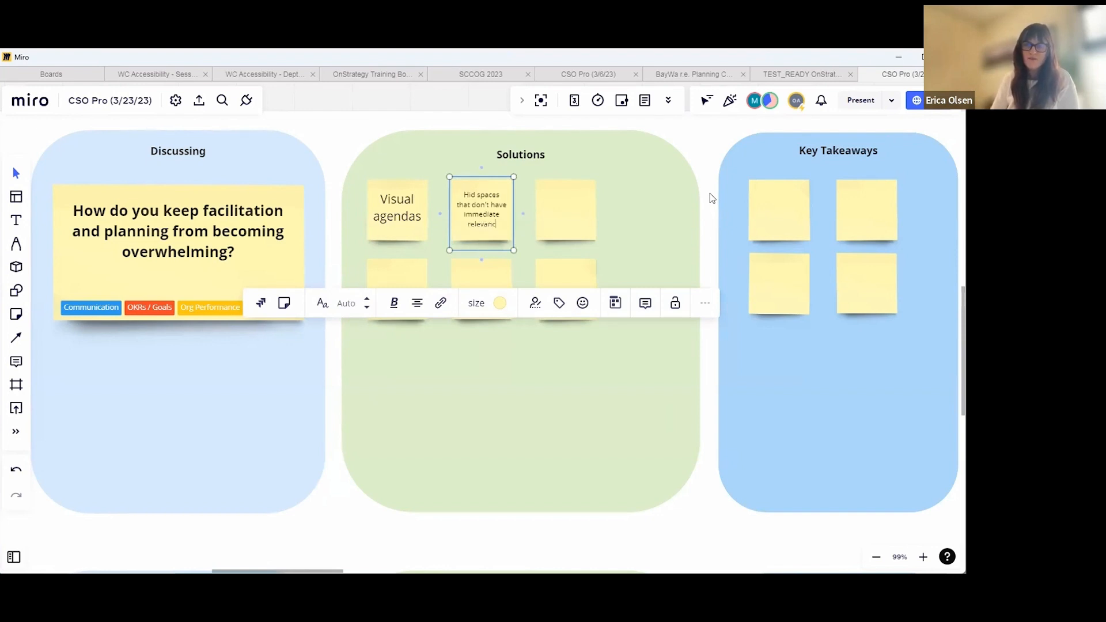
Write 'People remember what they see, more than what they hear' on the third note, then reselect the second to fix its typo.
click(566, 212)
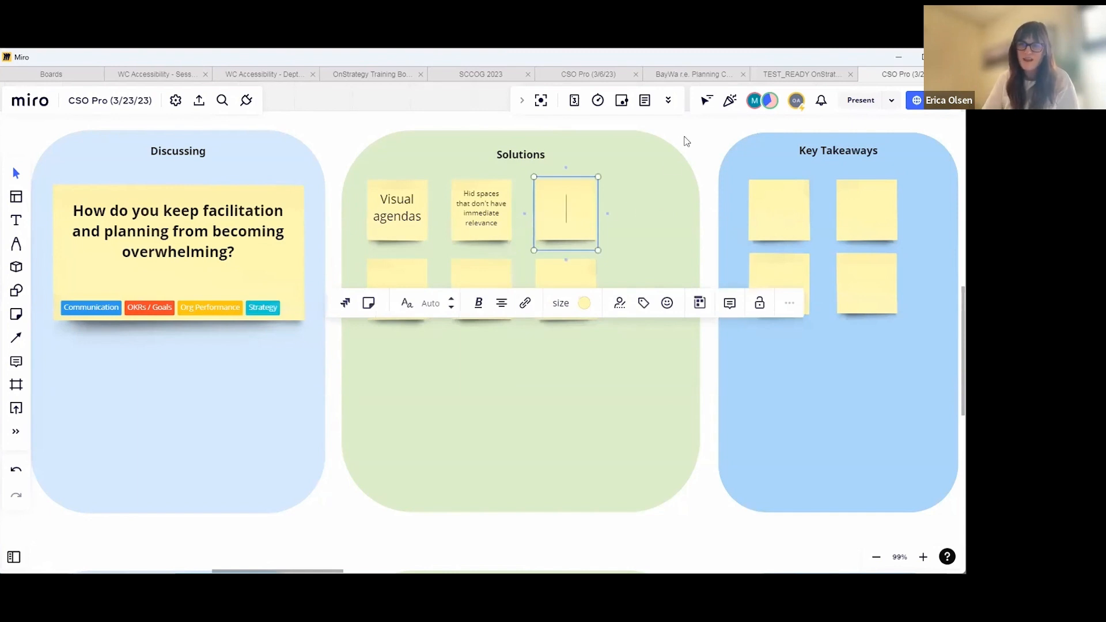
text(People remember w)
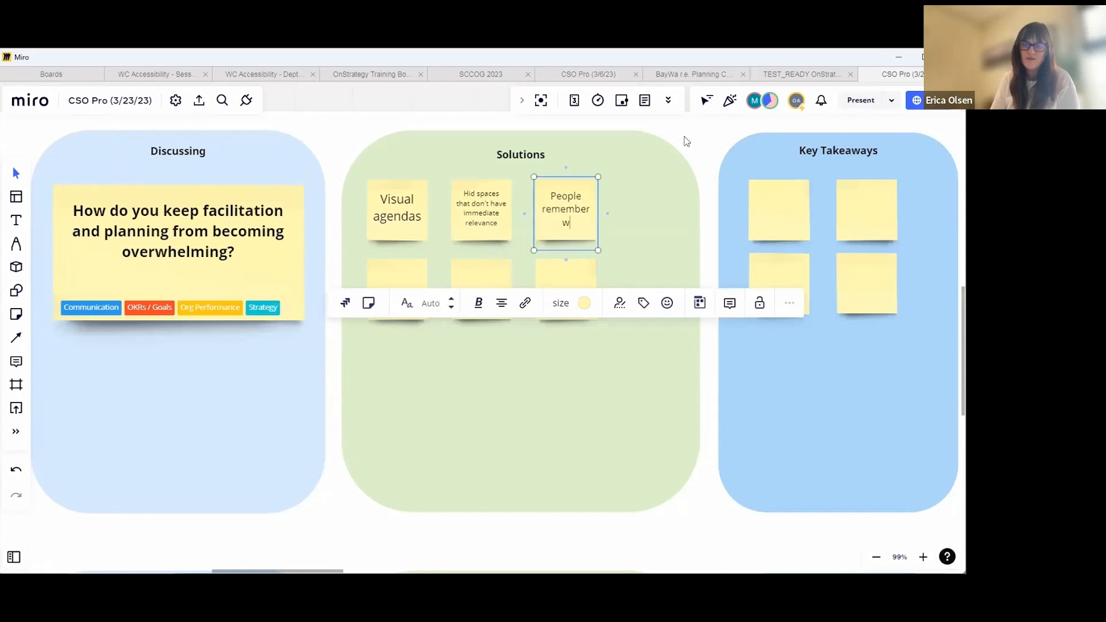
text(hat they see, o)
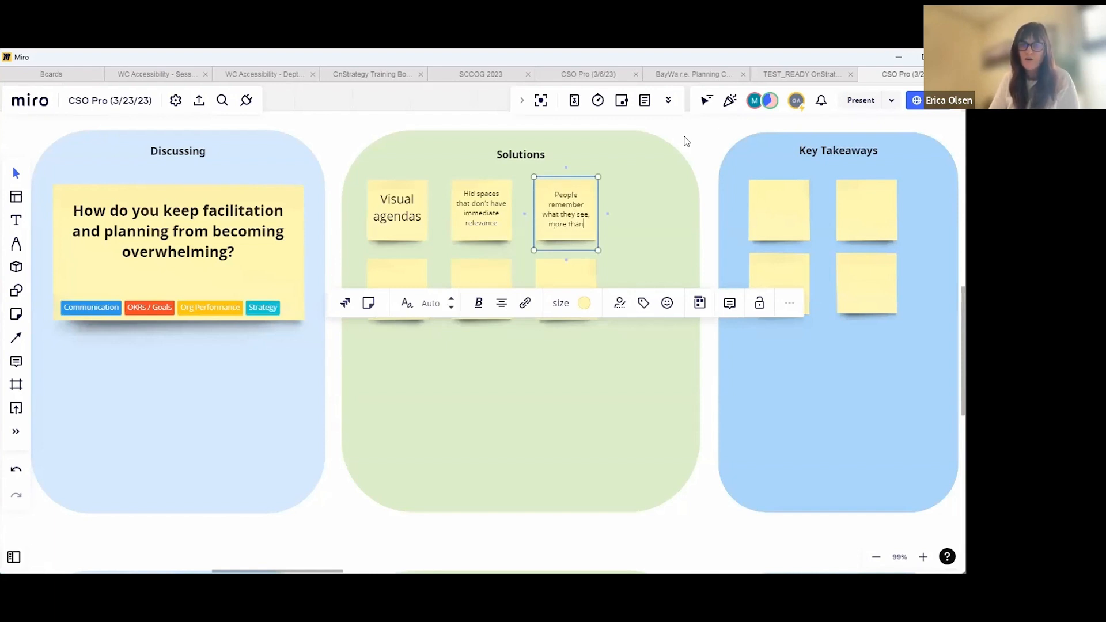
text(what they hear)
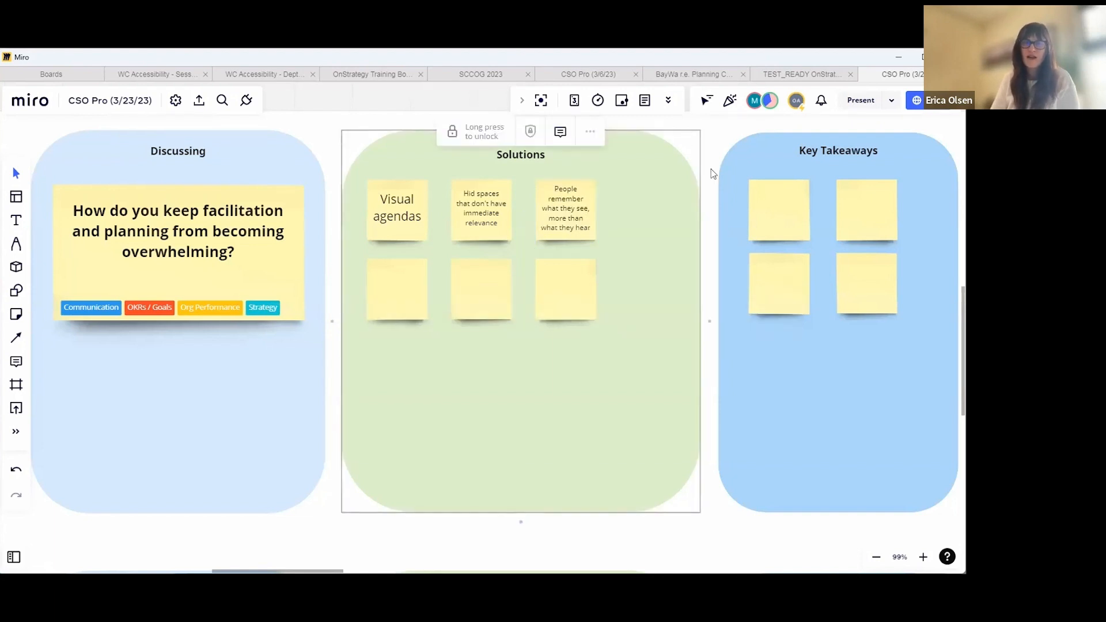
click(484, 364)
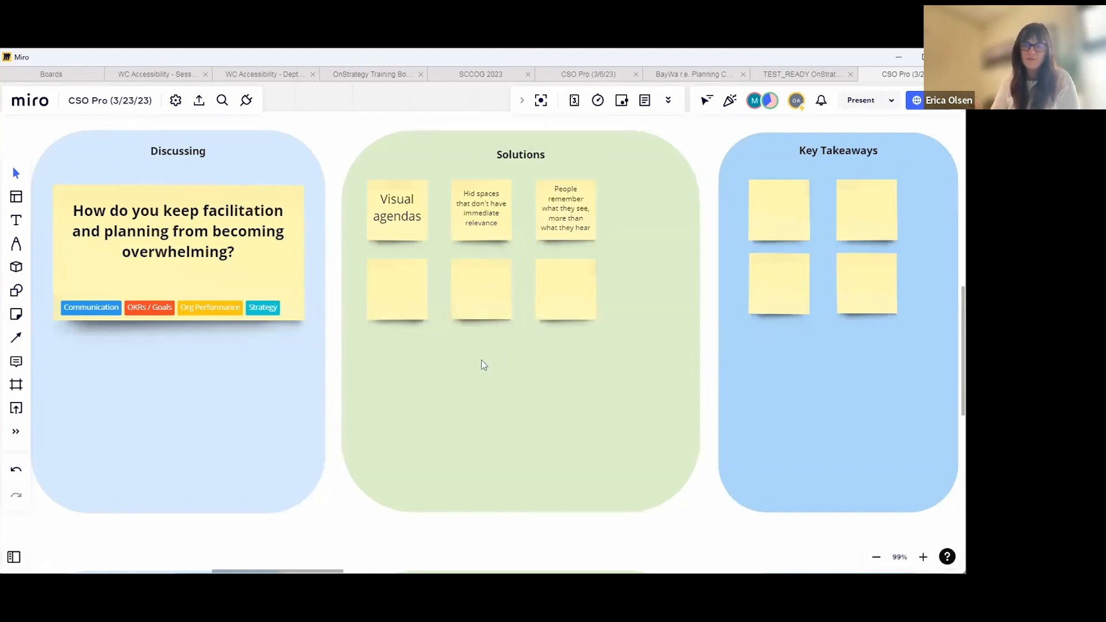
click(481, 209)
text(e)
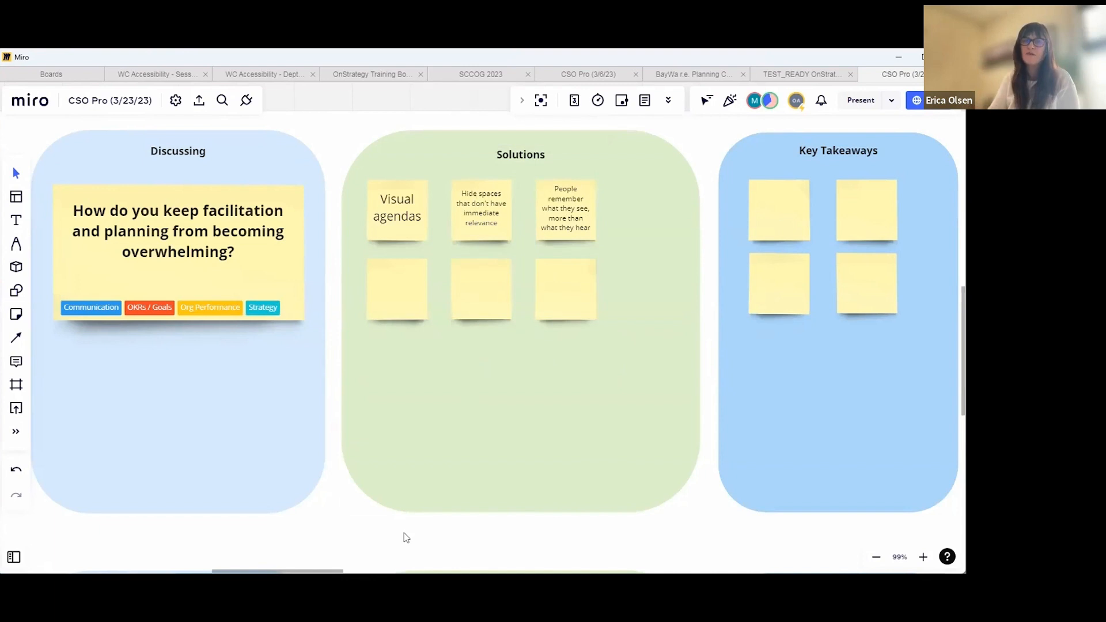
mouse_move(399, 533)
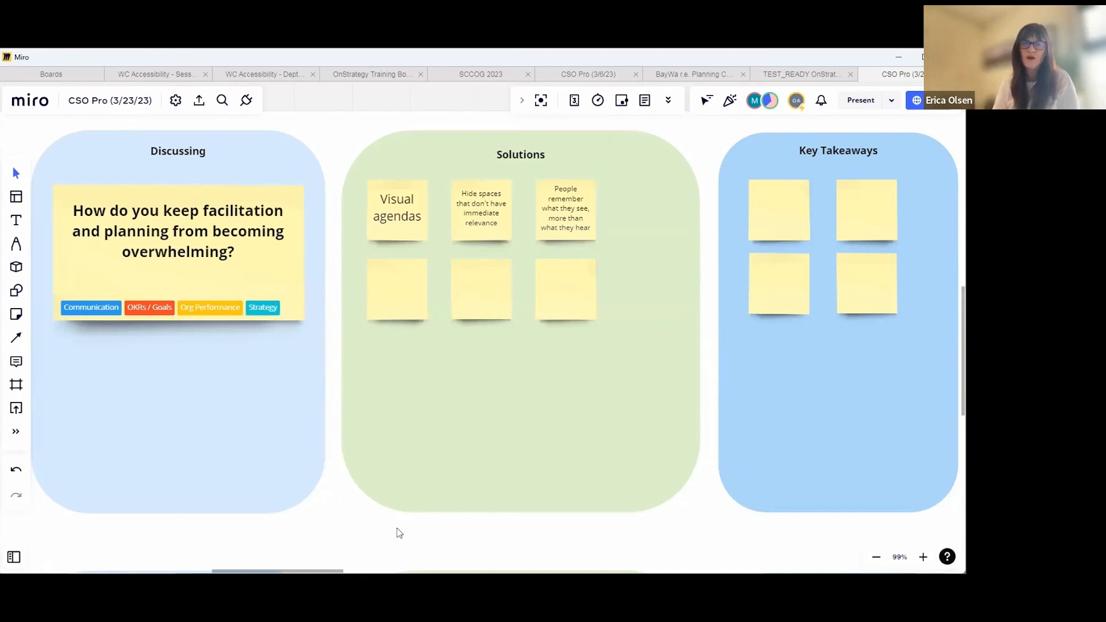
mouse_move(399, 526)
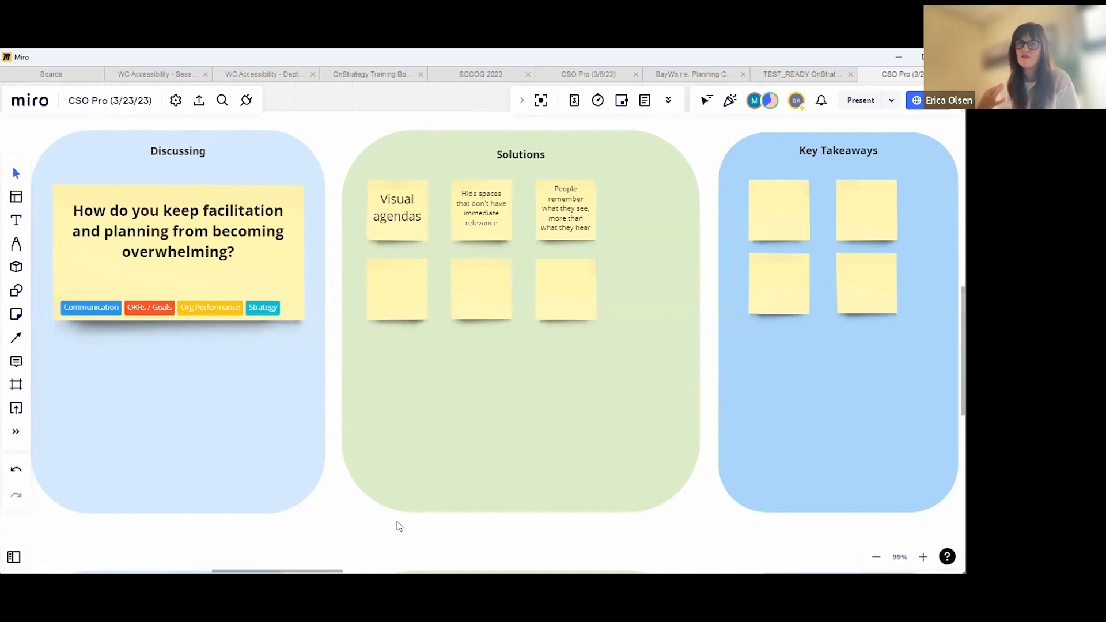
mouse_move(445, 315)
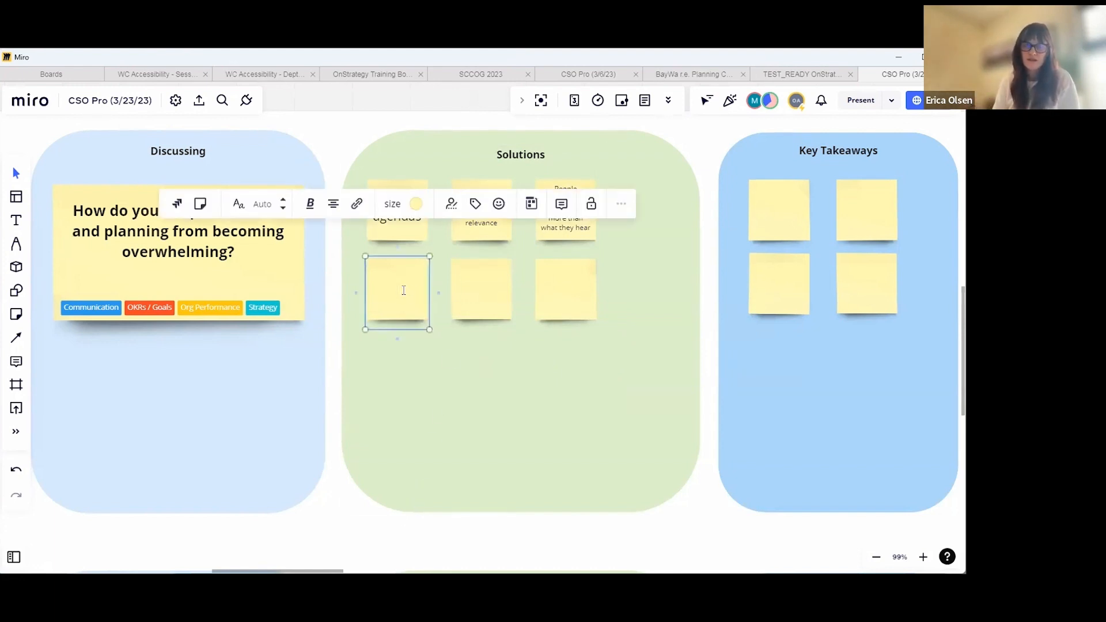
Finish 'Eliminate visual noise' and write 'Describe or give example of what overwhelming looks like'.
text(Eliminate visual no)
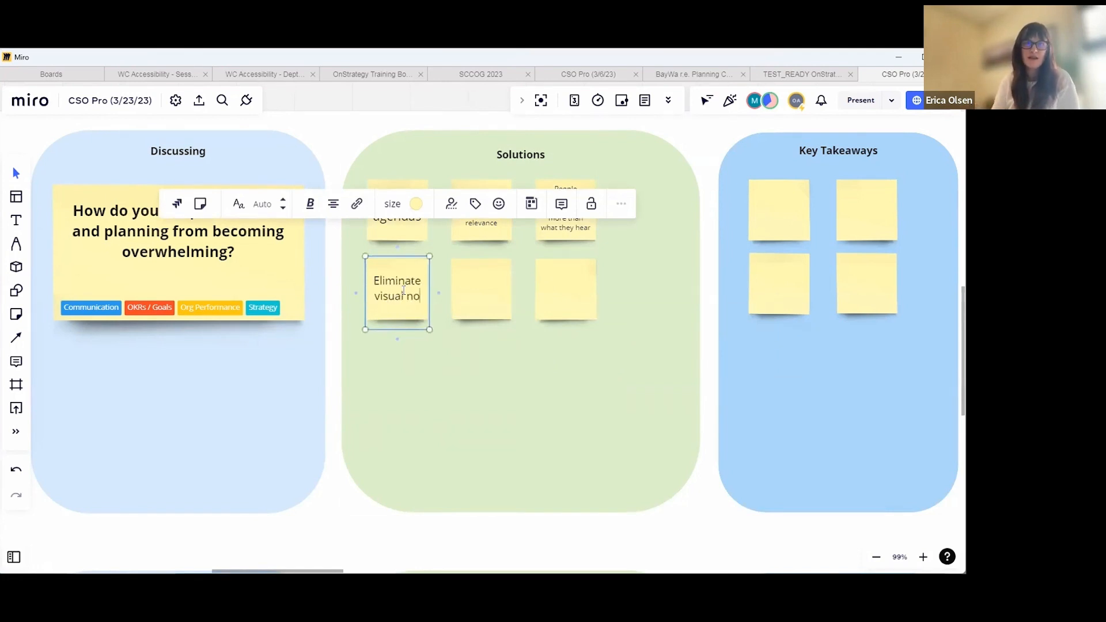
click(677, 531)
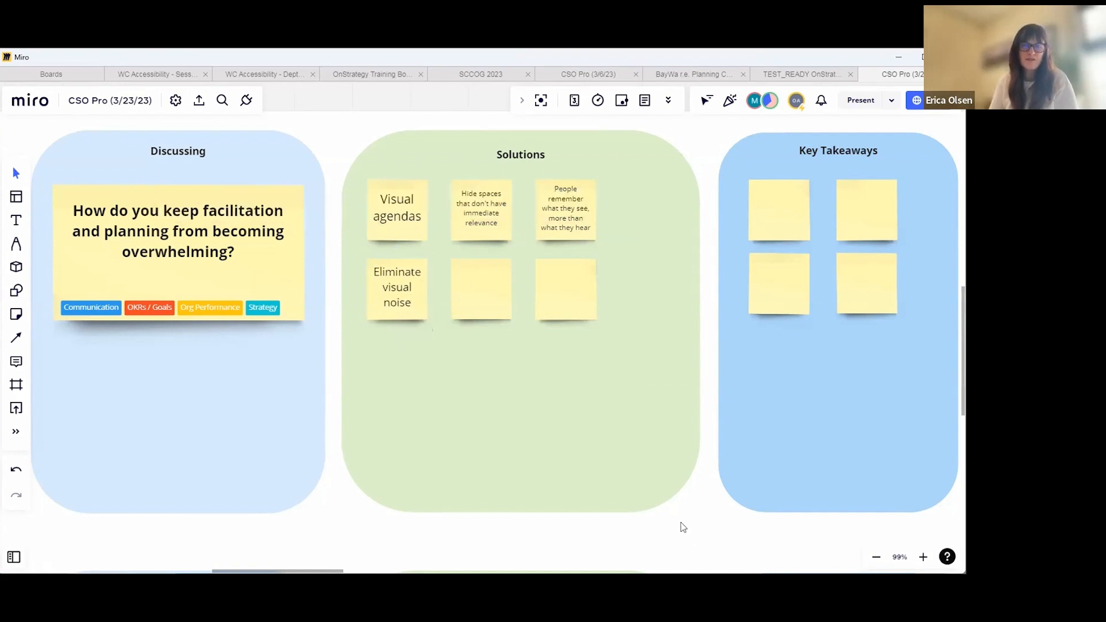
mouse_move(490, 408)
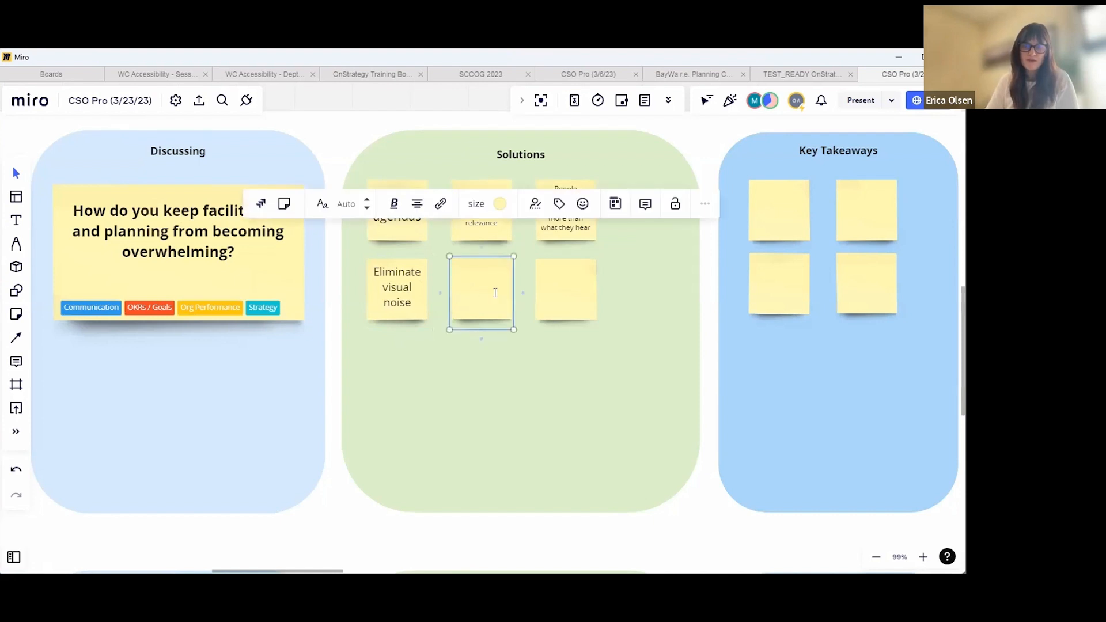
text(Describe or give example of what)
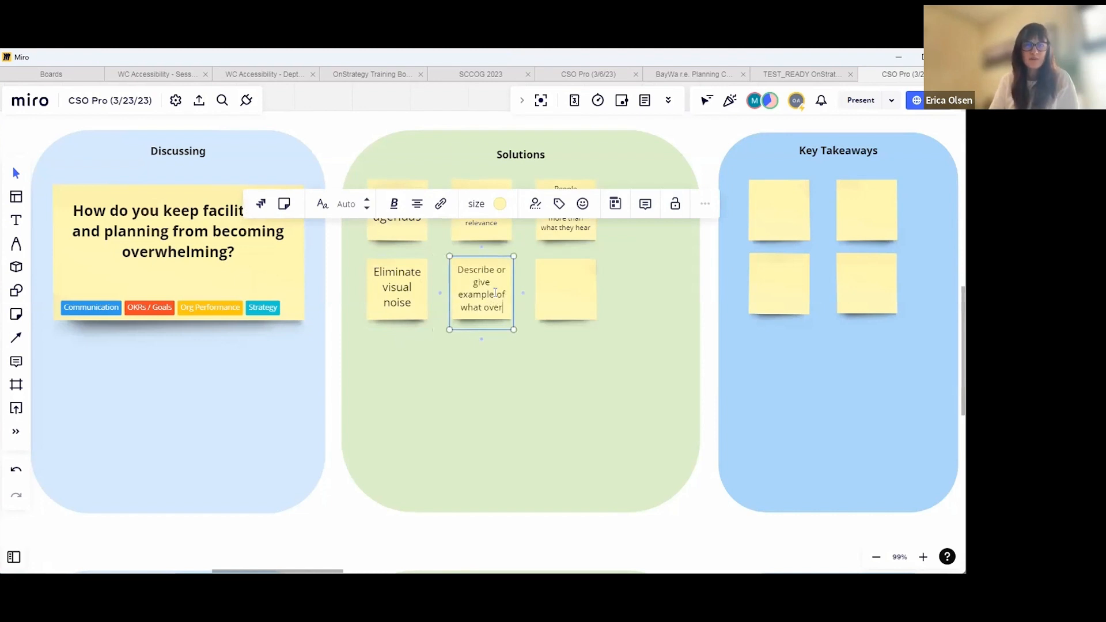
text(overwhelming i)
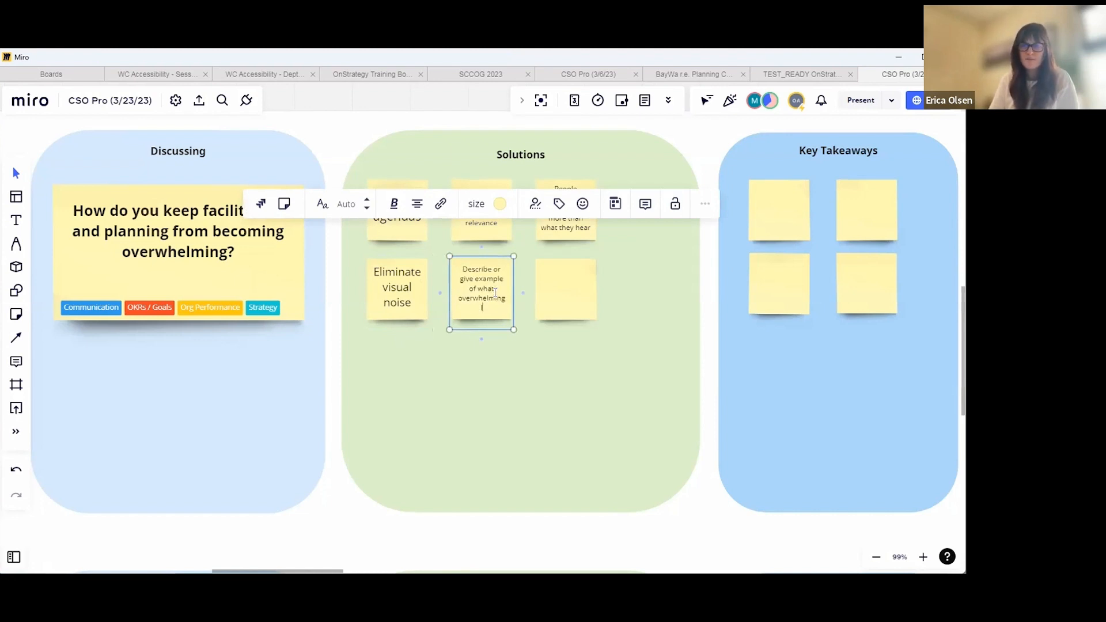
text(looks like)
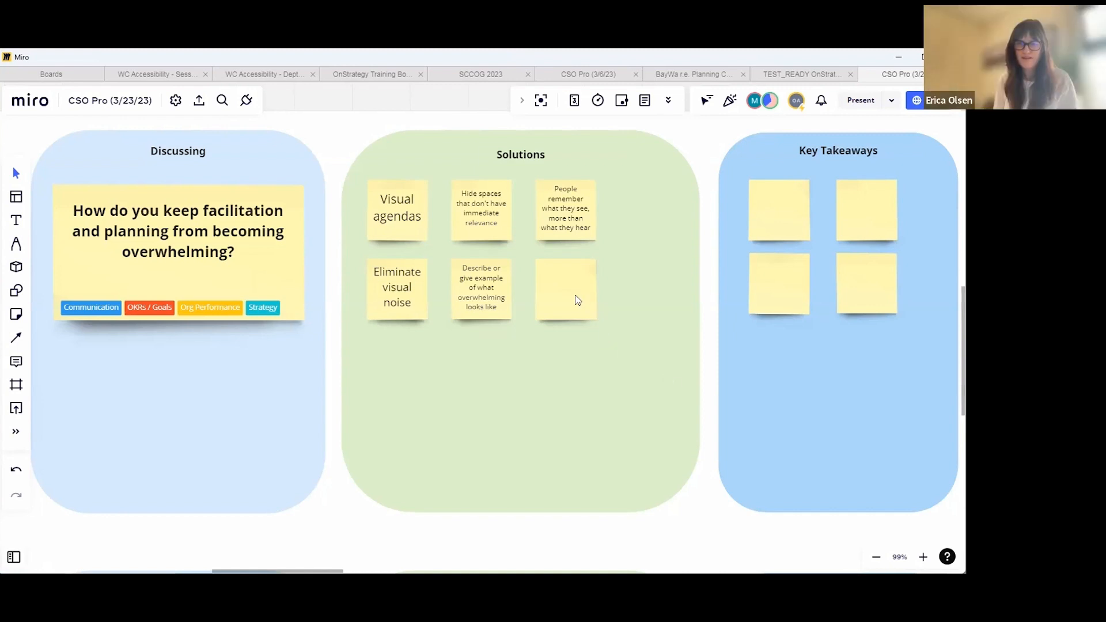
Write 'Mood meters' on the empty note and start retyping a copied note.
text(Mood)
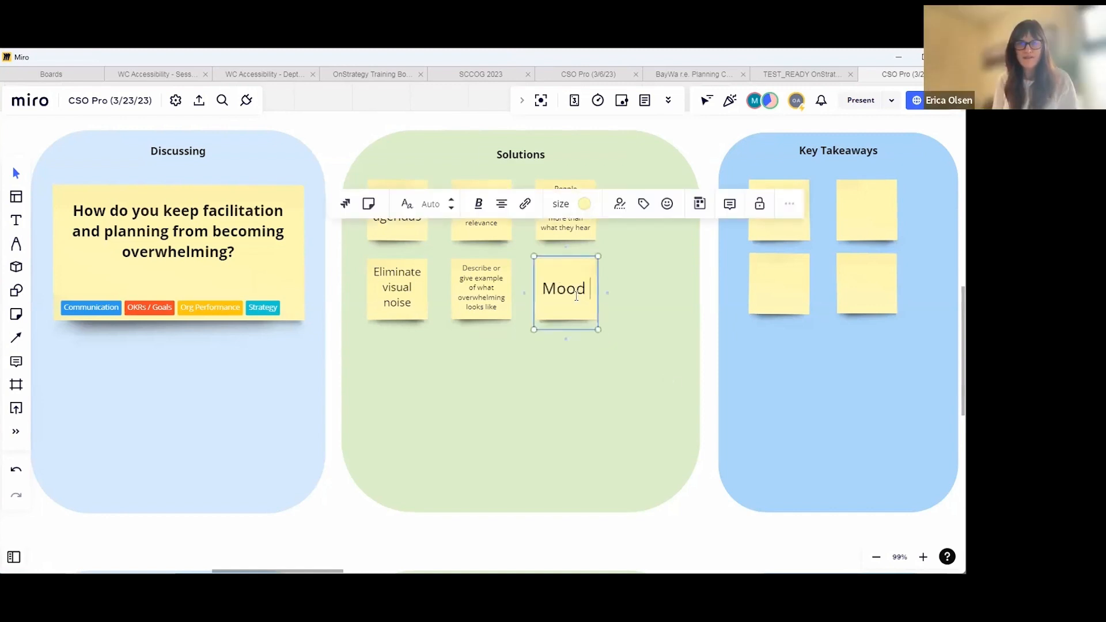
text(meters)
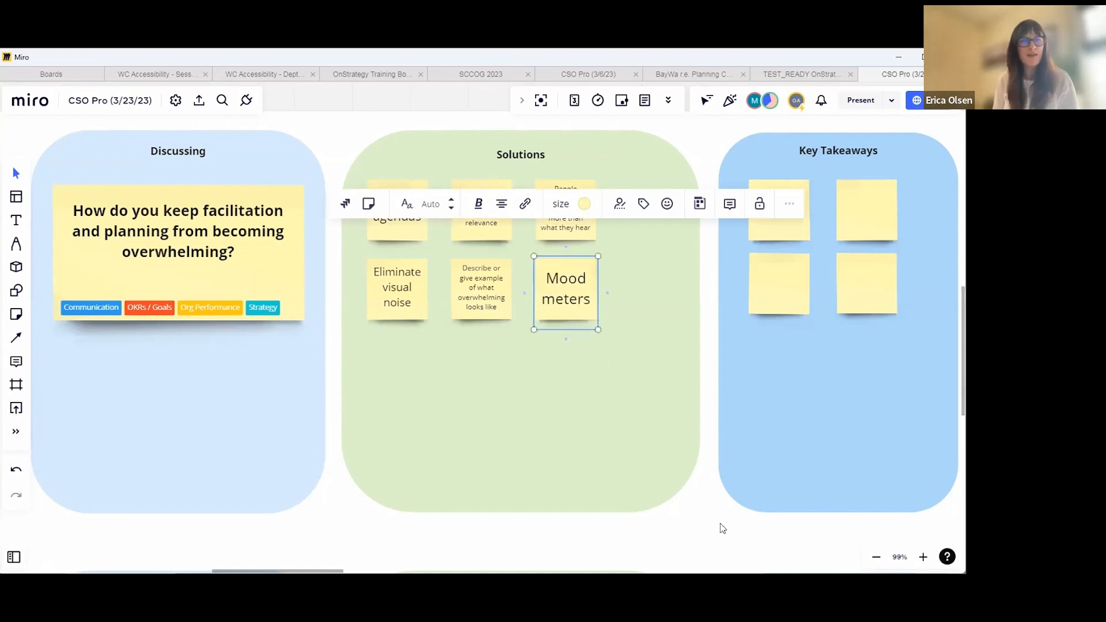
click(689, 474)
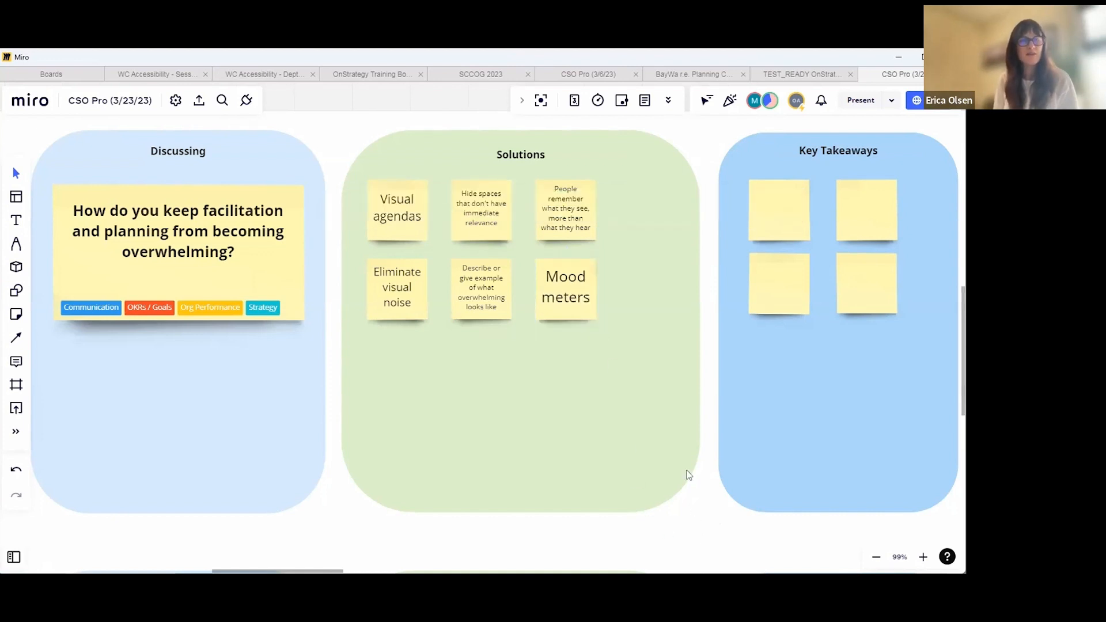
mouse_move(624, 363)
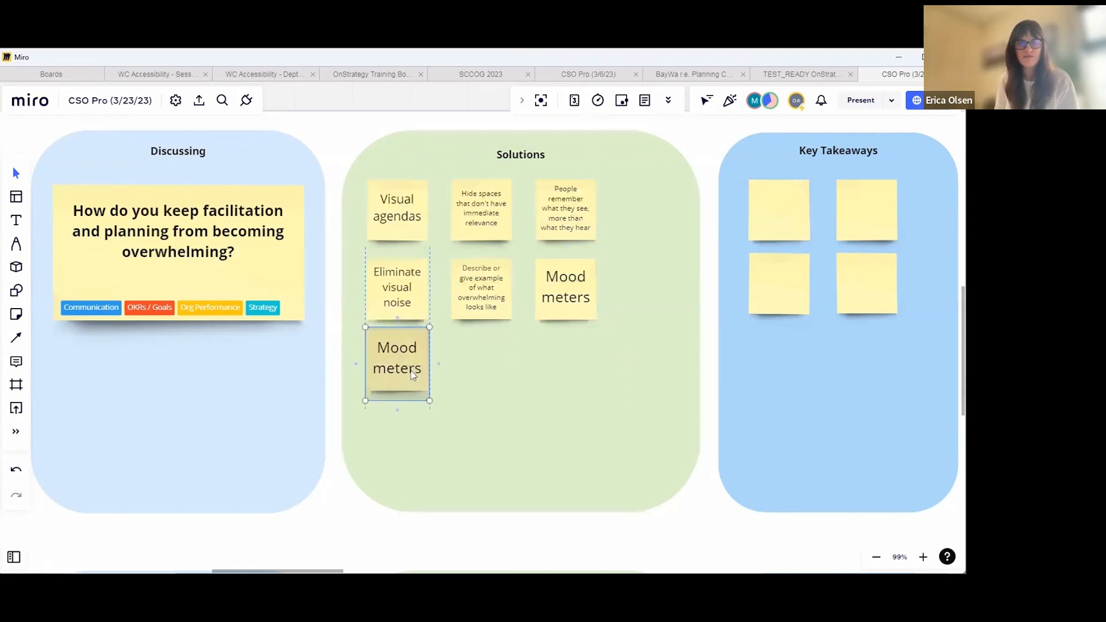
double_click(396, 367)
text(Color associations)
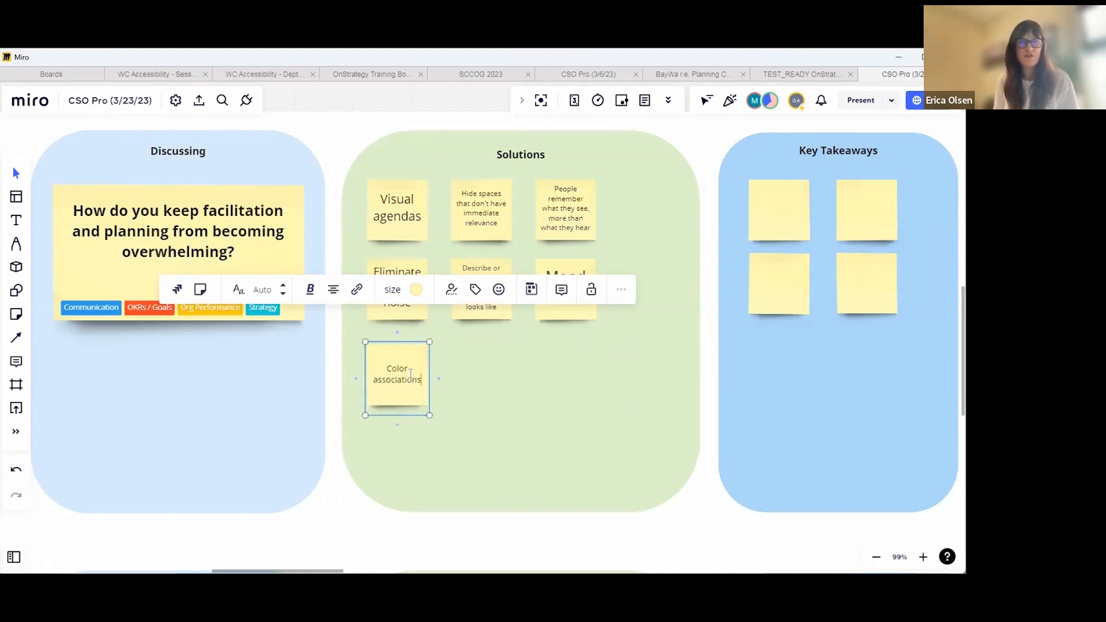
Add a note beside Color associations reading 'Perfect is the enemy of good > allow to settle for V1'.
click(455, 536)
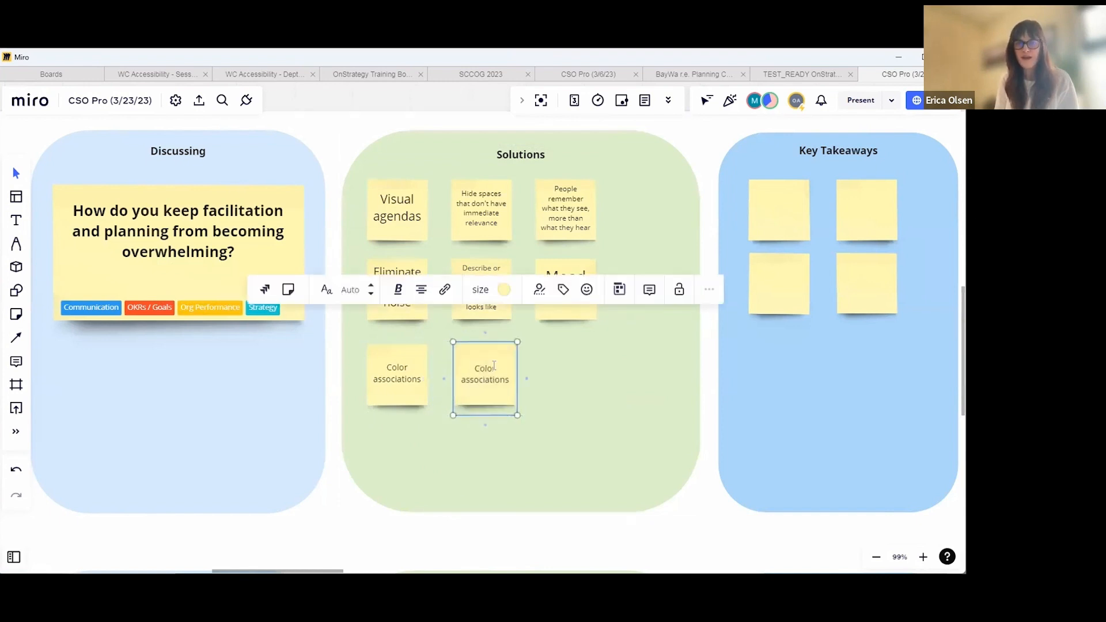
text(Perfect is the enemy of)
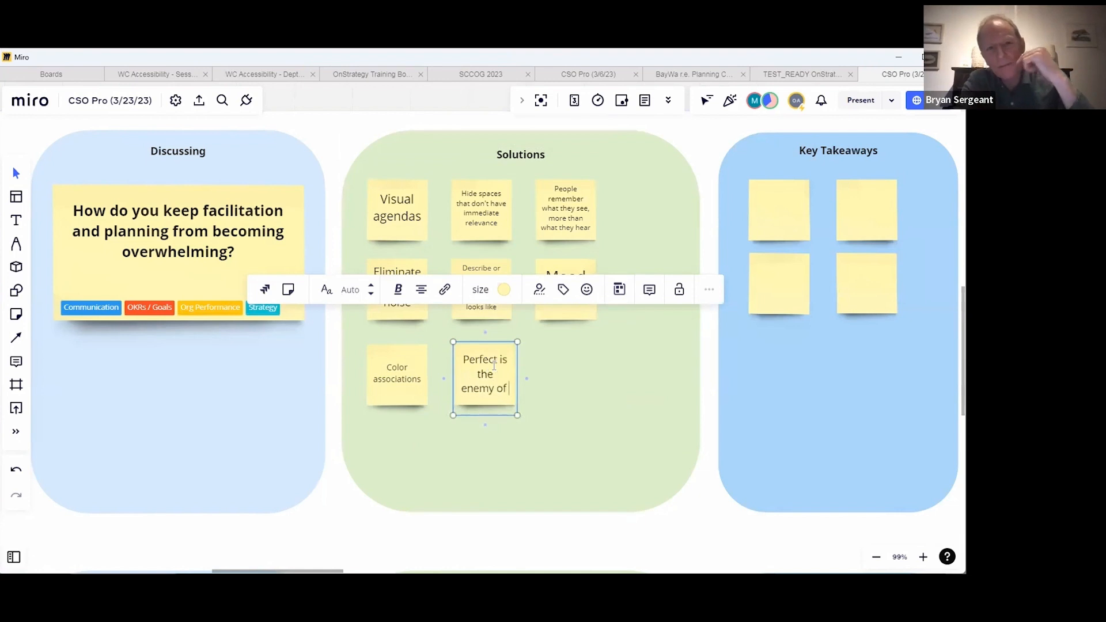
text(good > allow to settle)
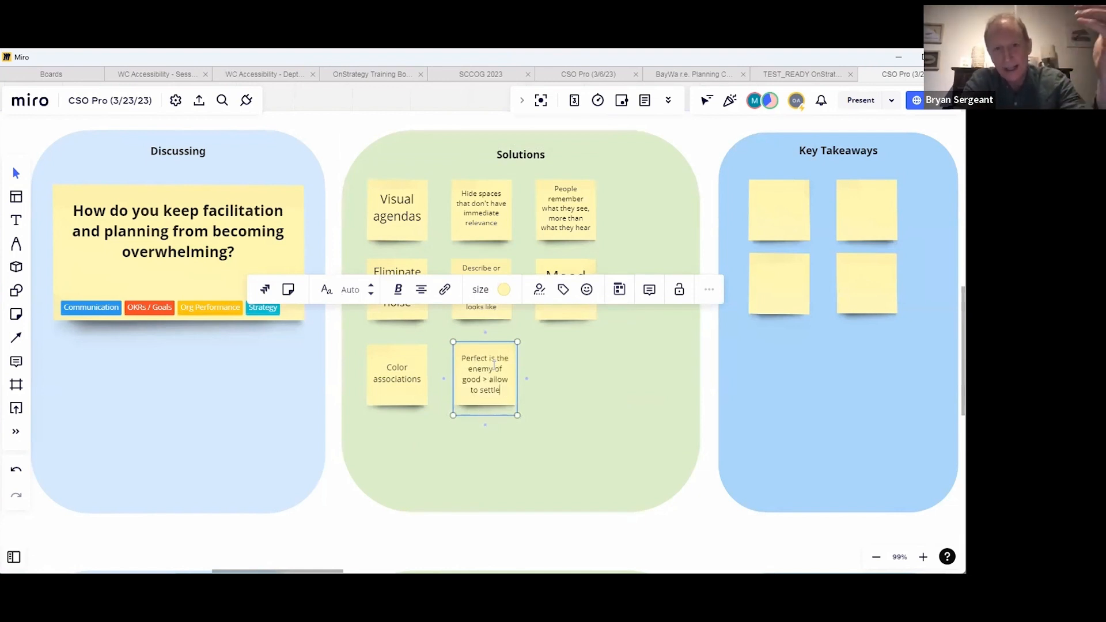
text(for V1)
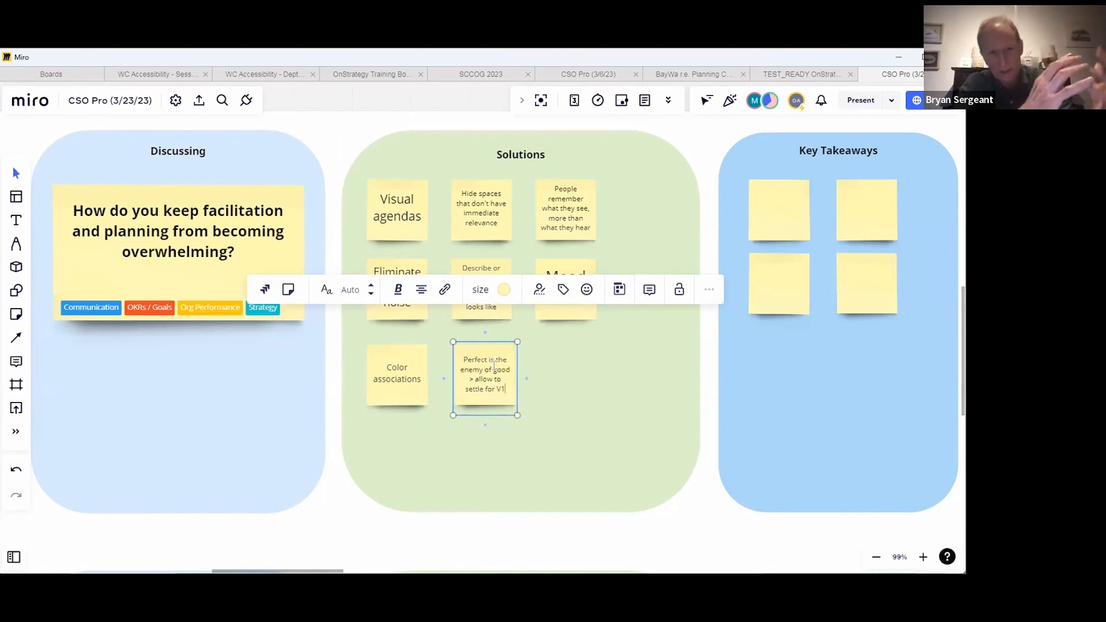
click(705, 535)
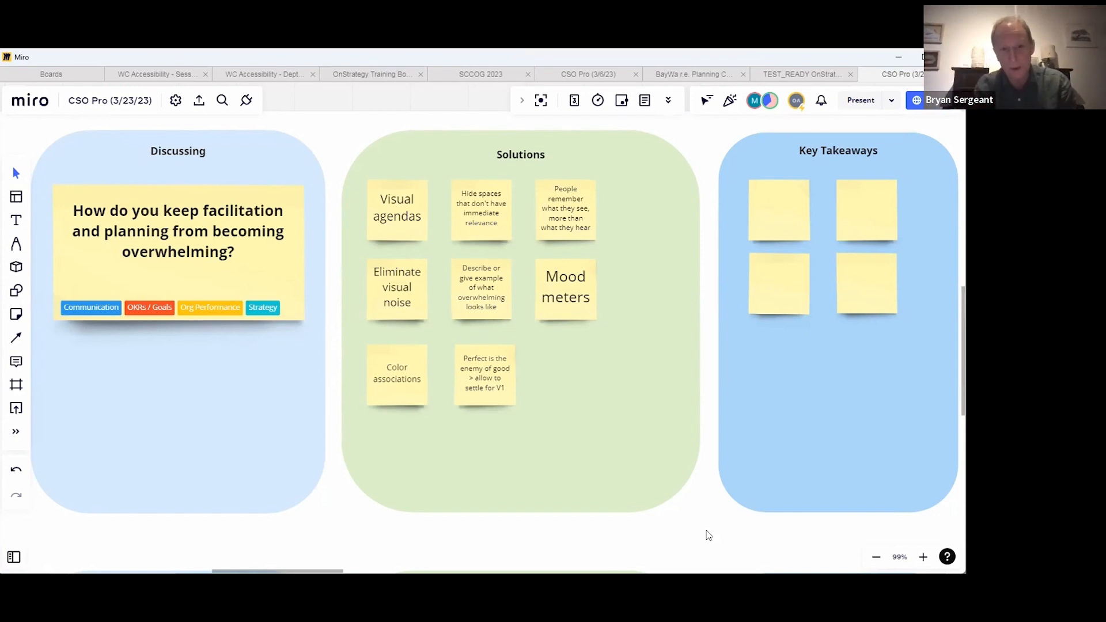
mouse_move(703, 531)
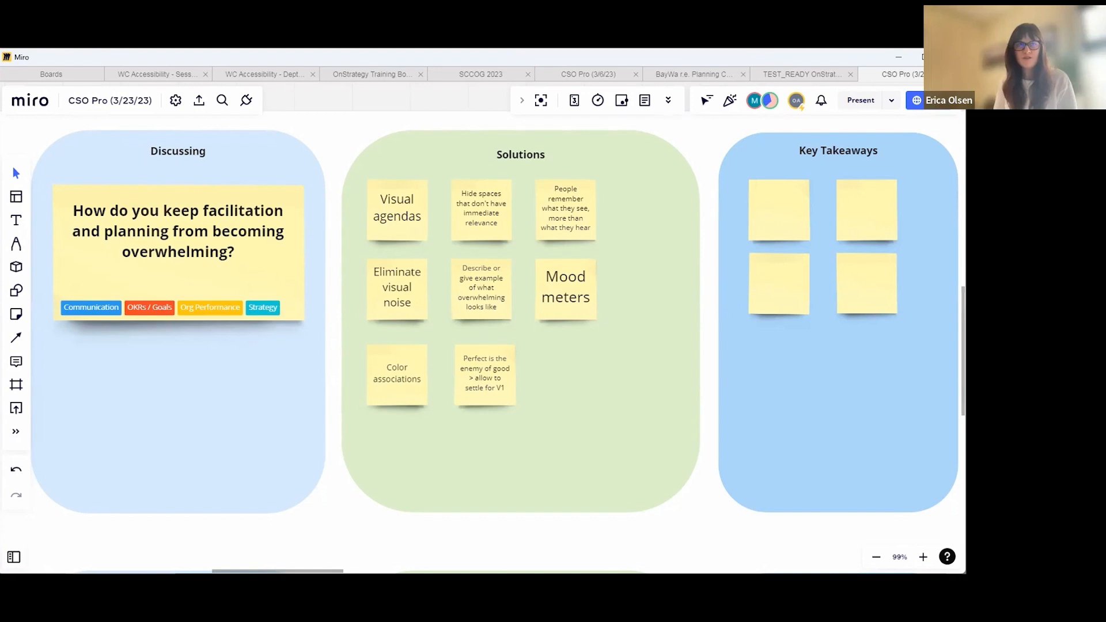
mouse_move(607, 369)
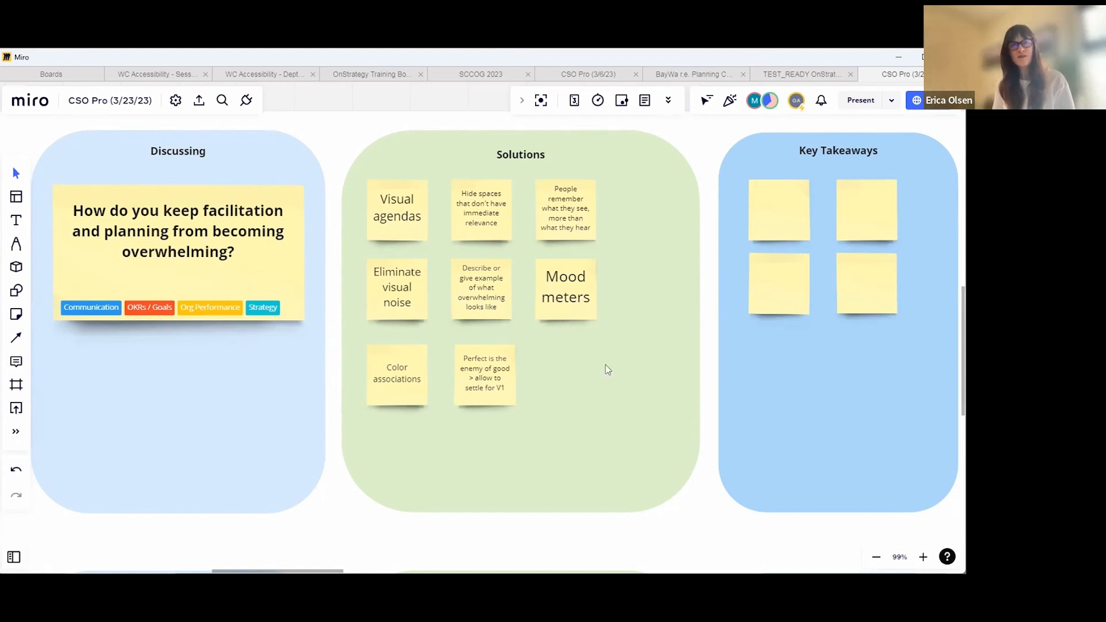
mouse_move(694, 462)
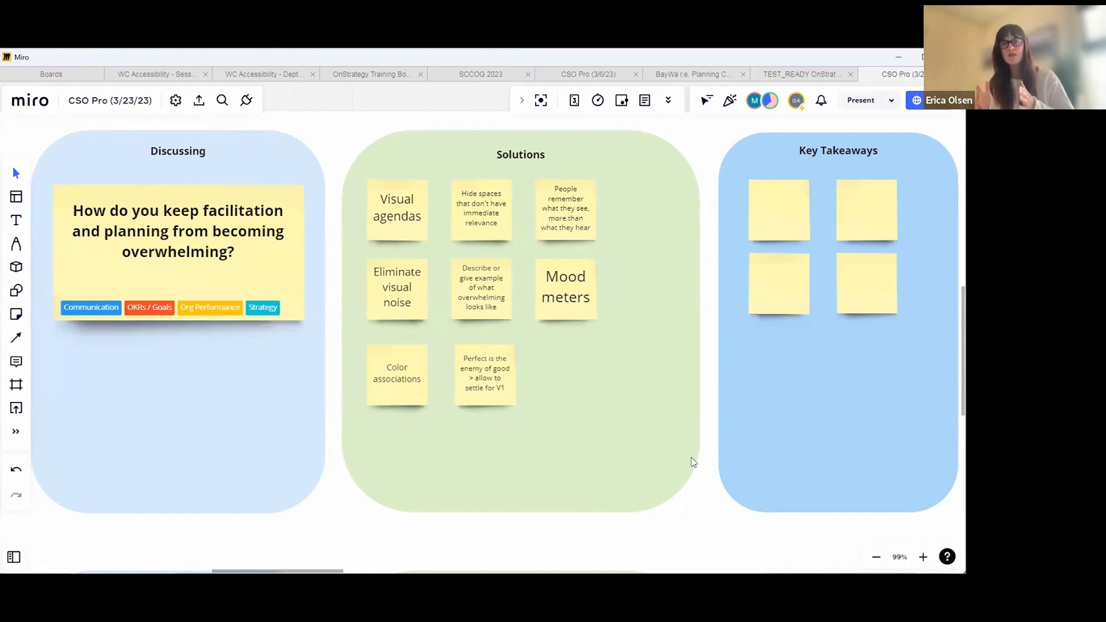
click(484, 375)
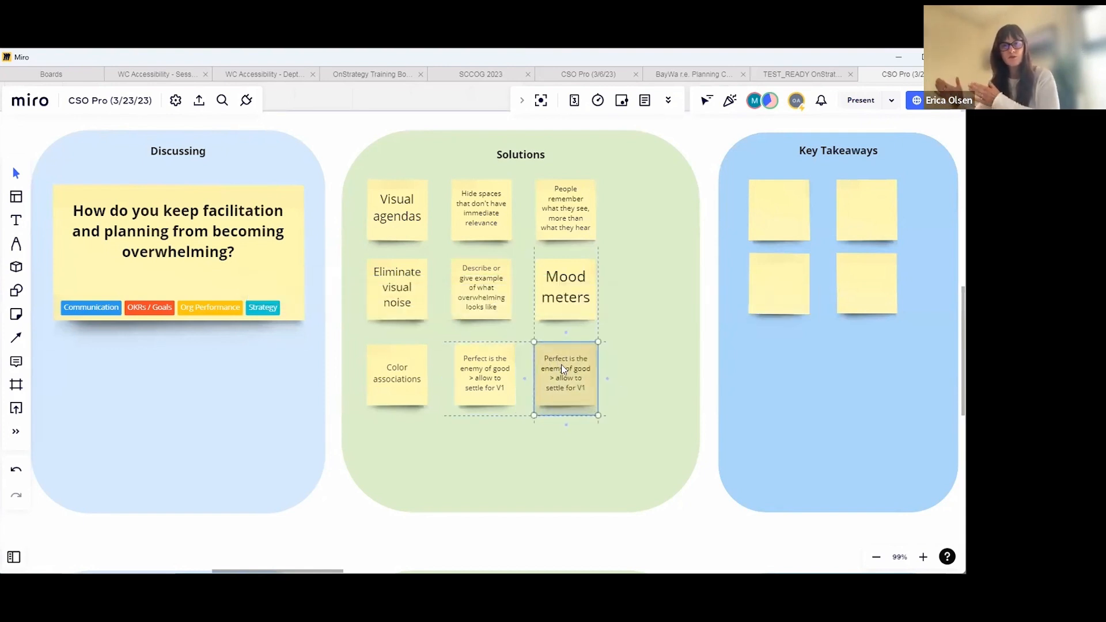
Retype the copied note as 'Break the timeline down into reasonable chunks (agile planning)'.
double_click(565, 374)
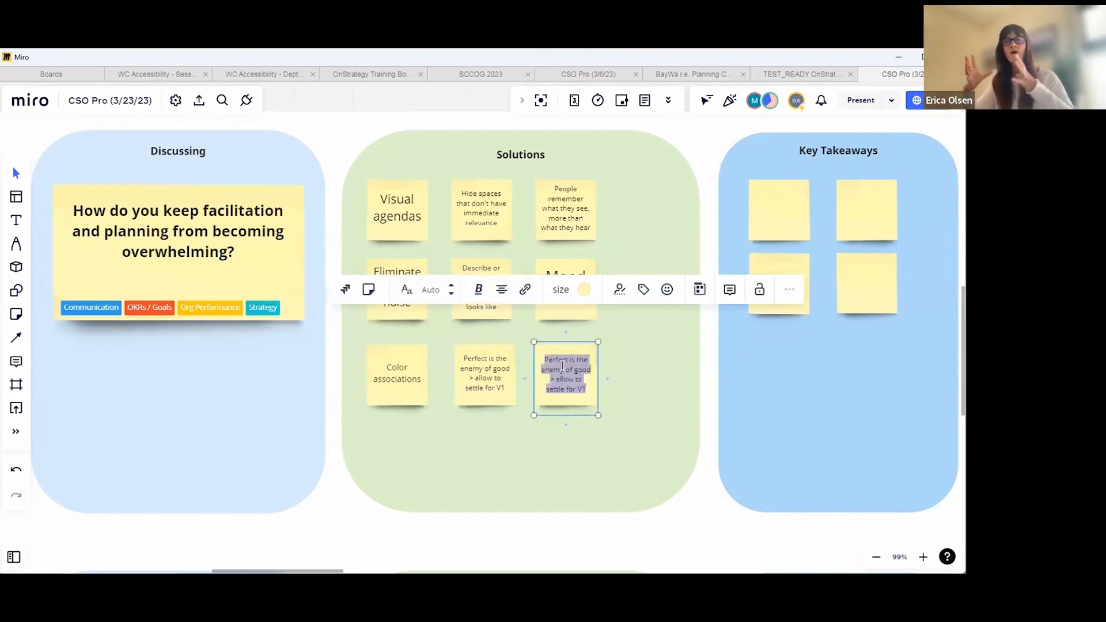
text(Break the t)
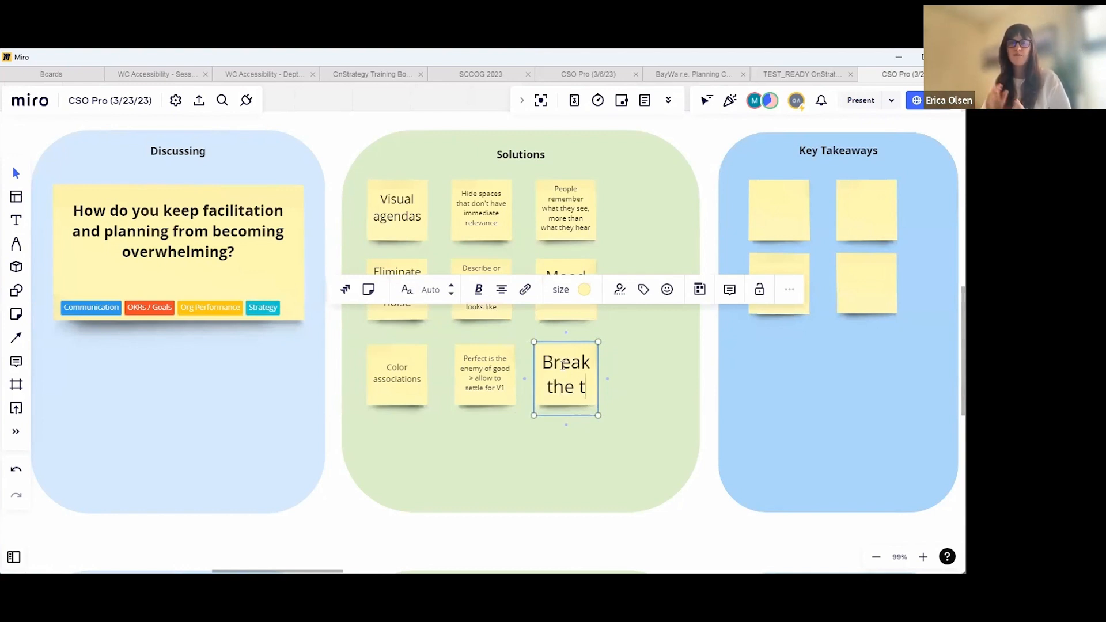
text(imelines)
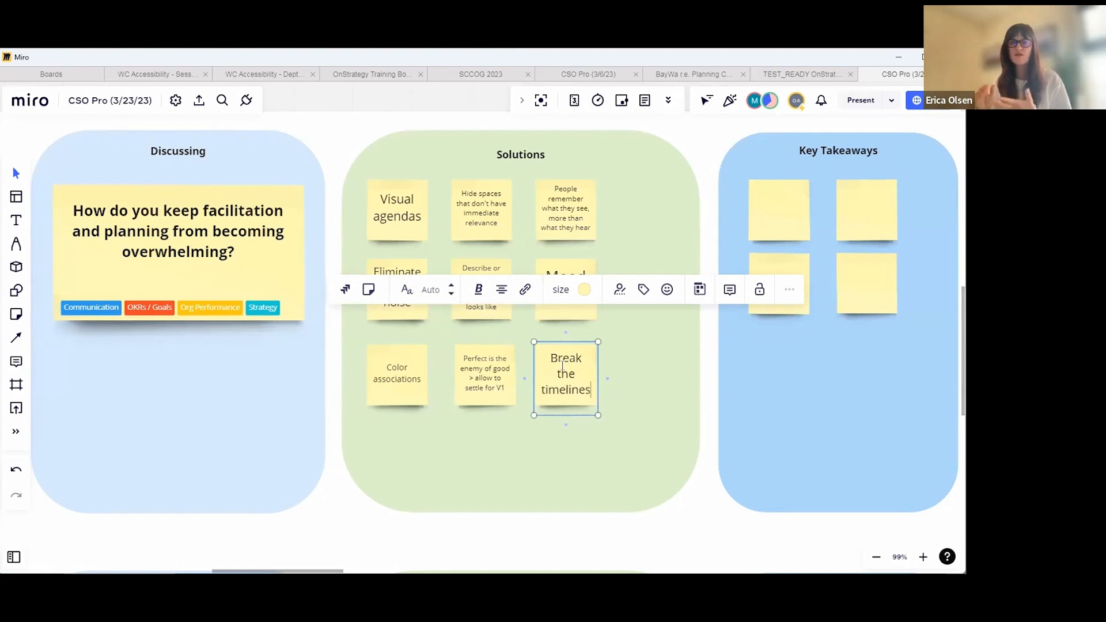
text(down into reasonable)
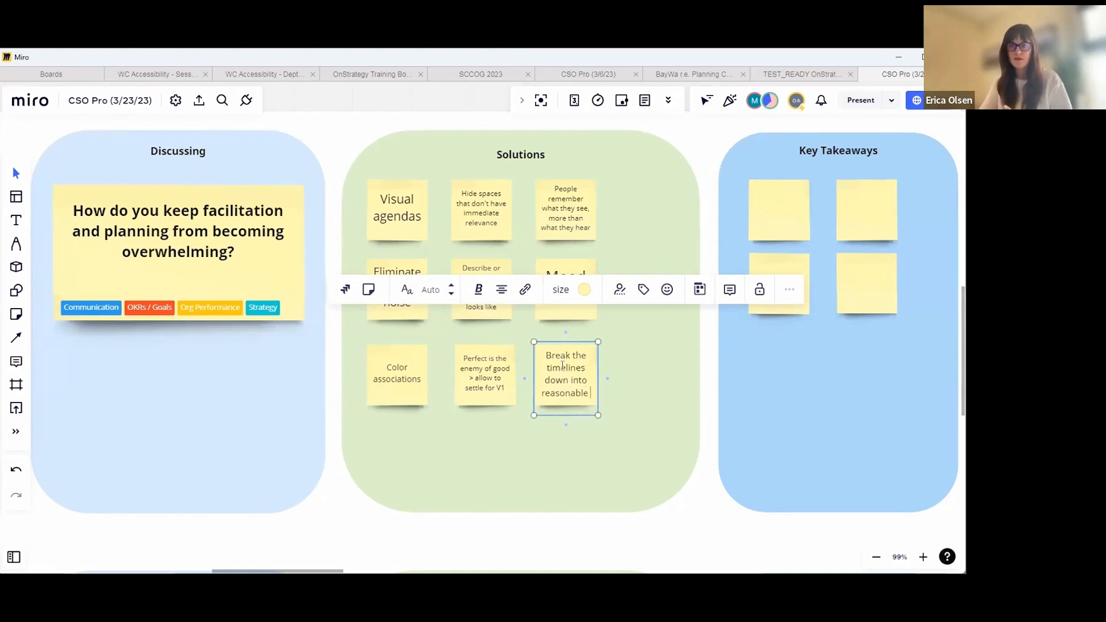
text(chunks)
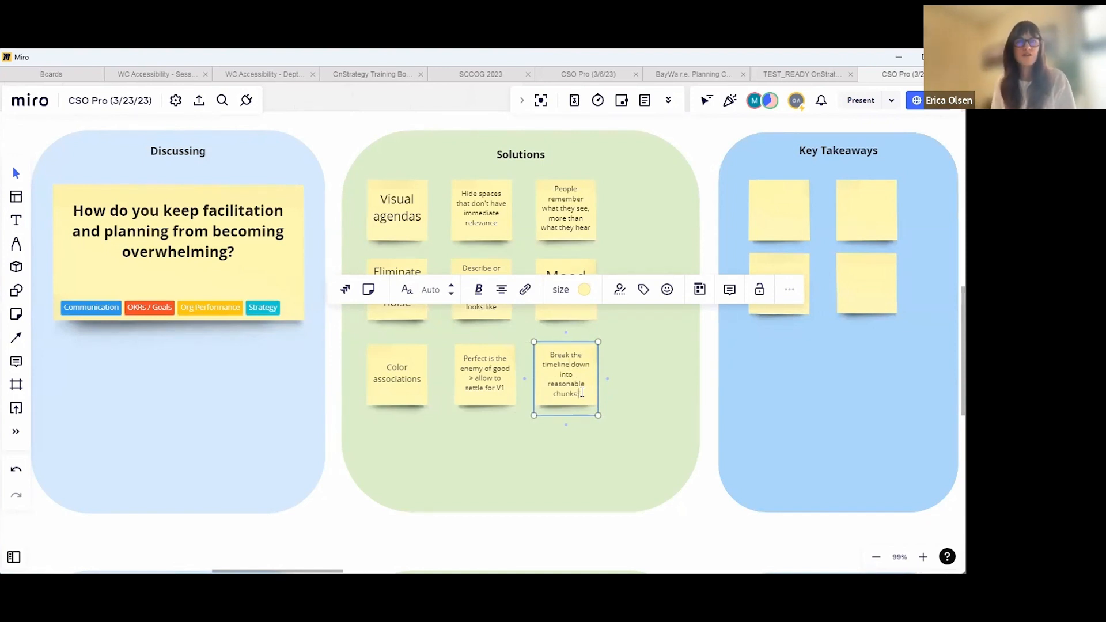
text((be)
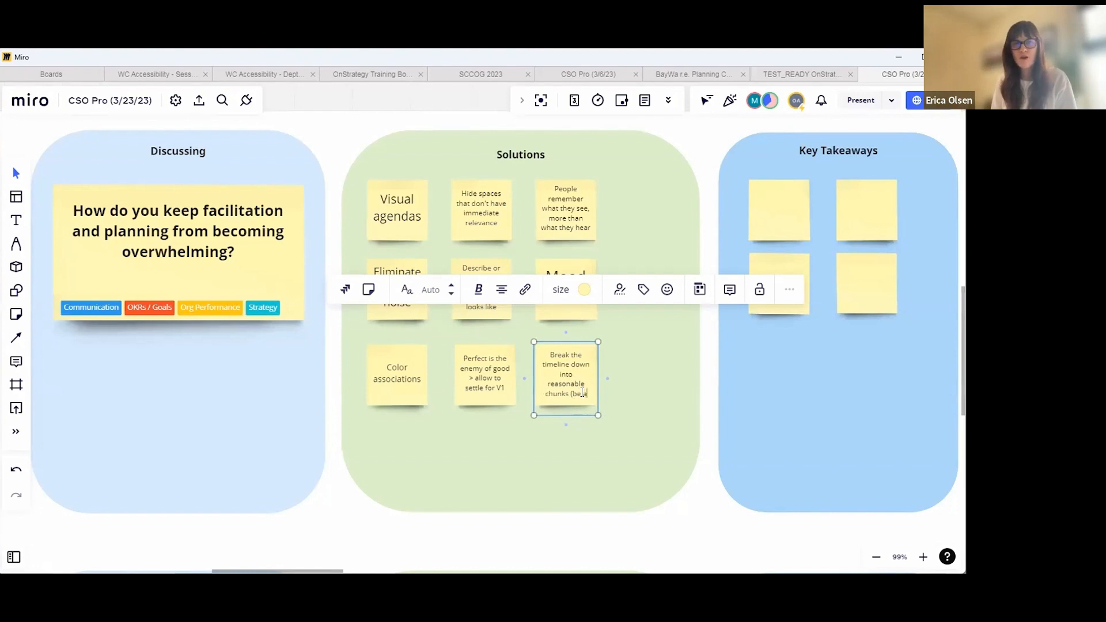
text(agile)
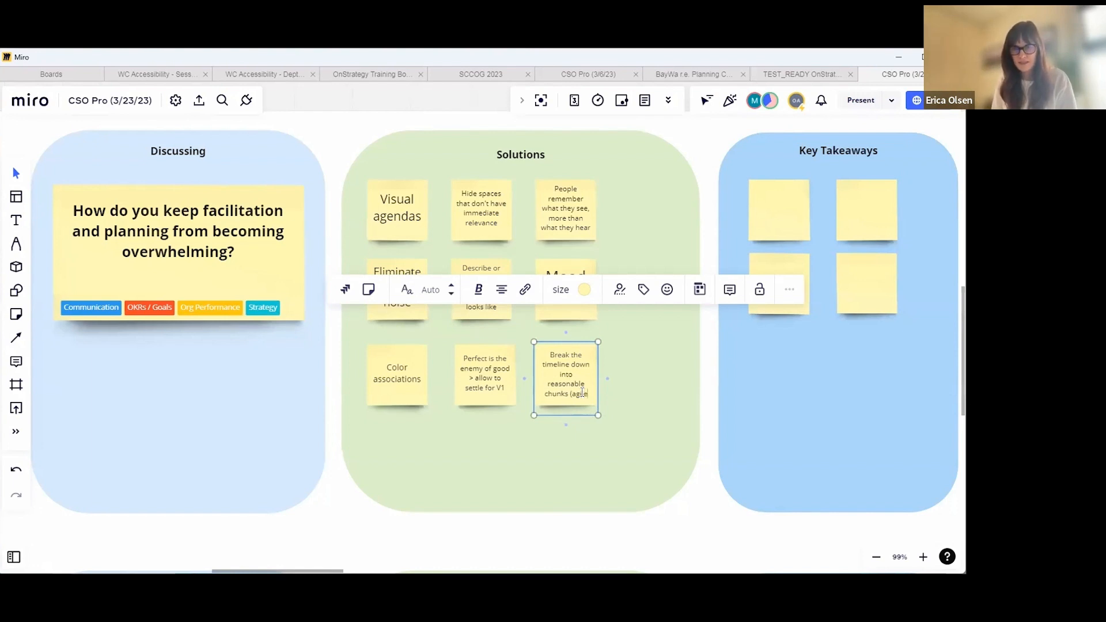
text(planning))
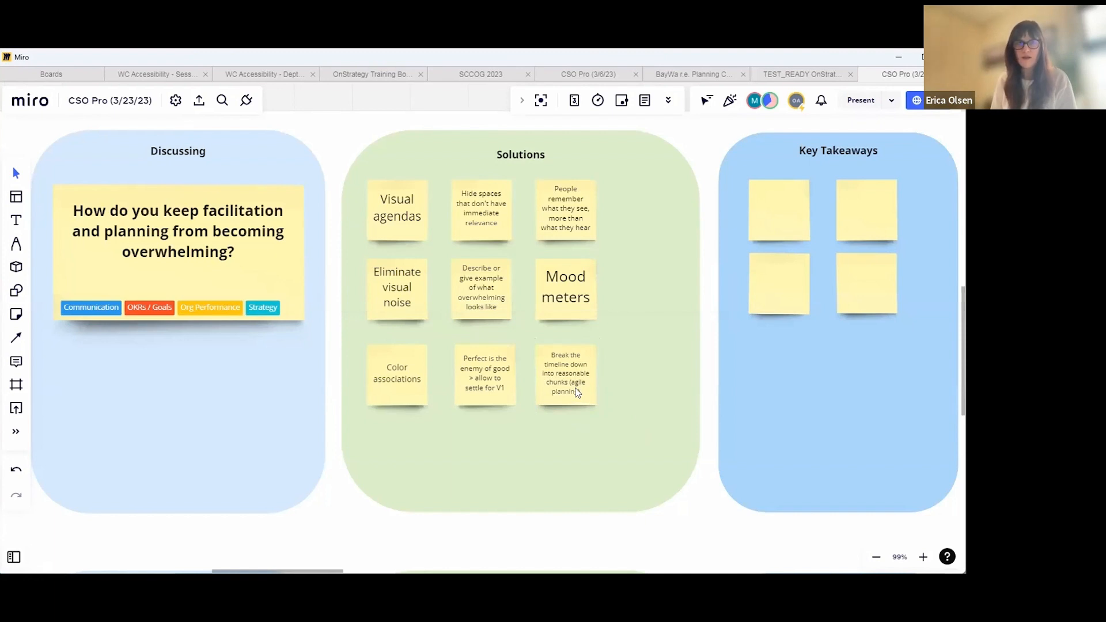
mouse_move(479, 363)
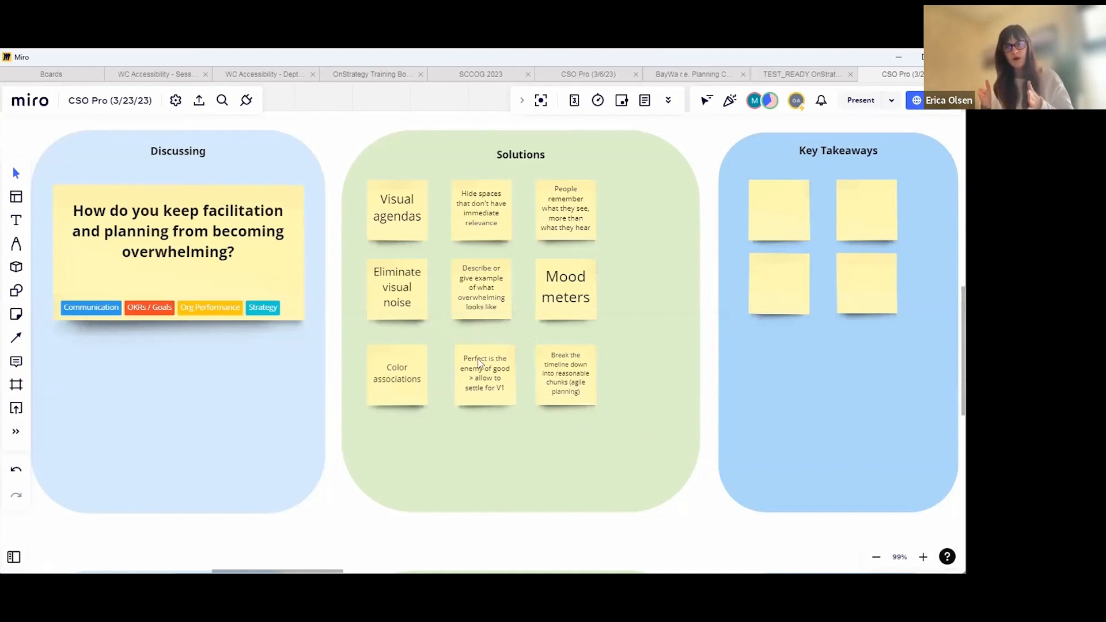
Create a note reading 'Standardize agendas' at the right end of the top row.
click(565, 208)
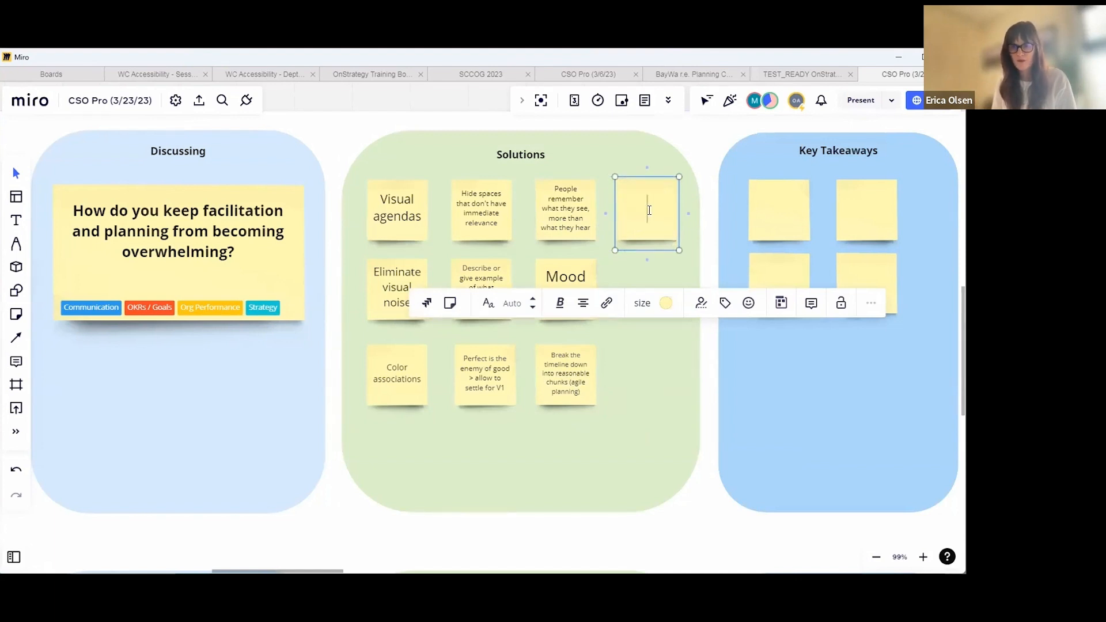
text(Standardize agendas)
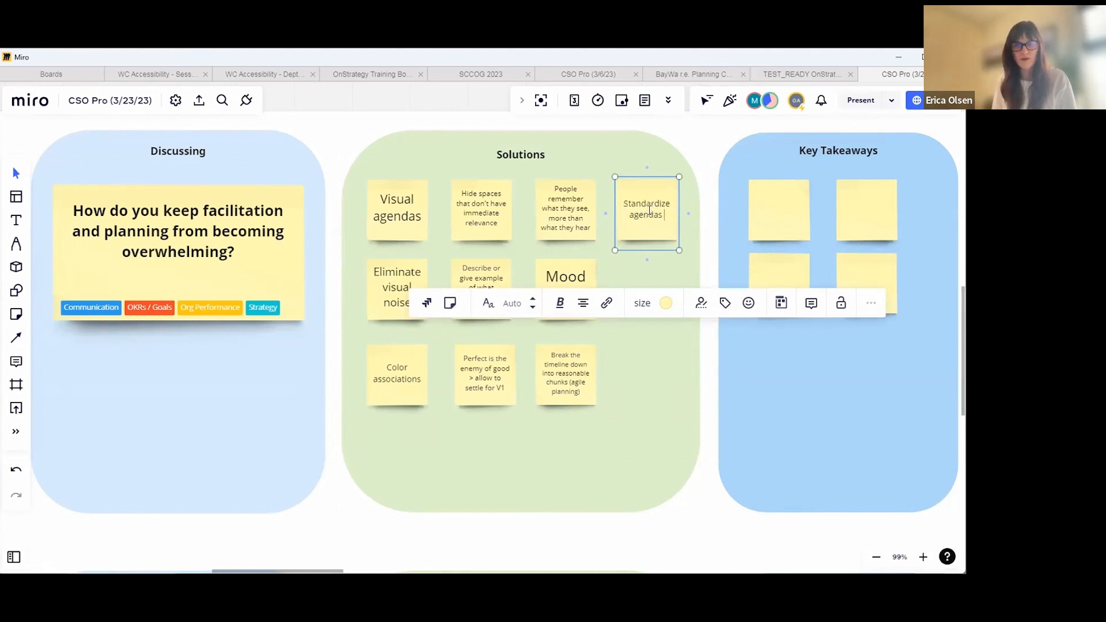
click(710, 553)
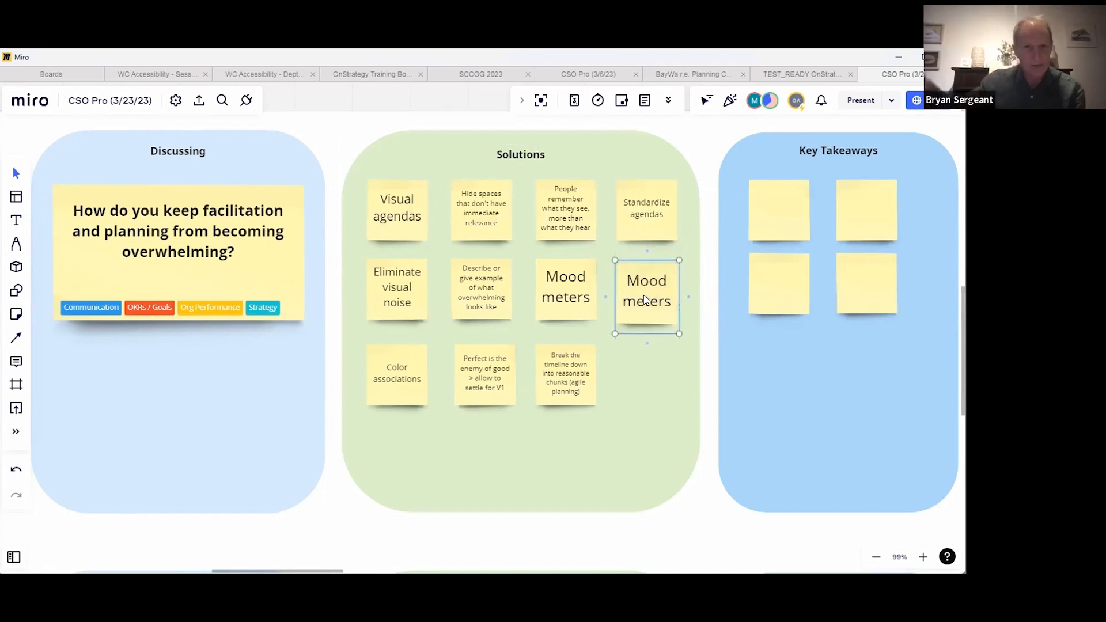
Change the duplicated note's text to 'Build in "success points"'.
text(Build in)
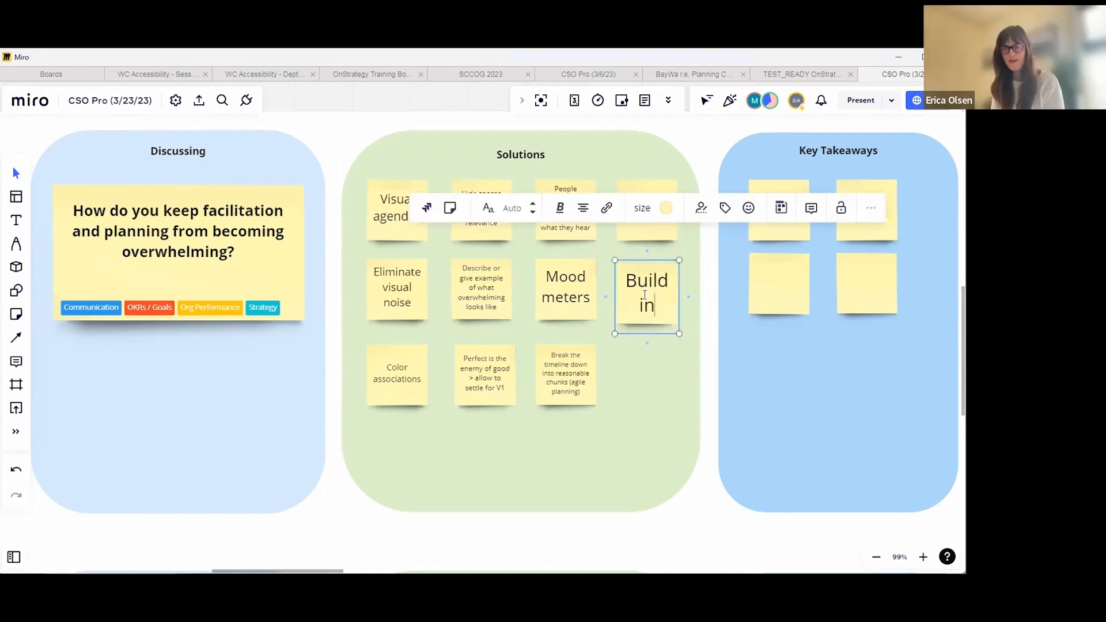
text("suc")
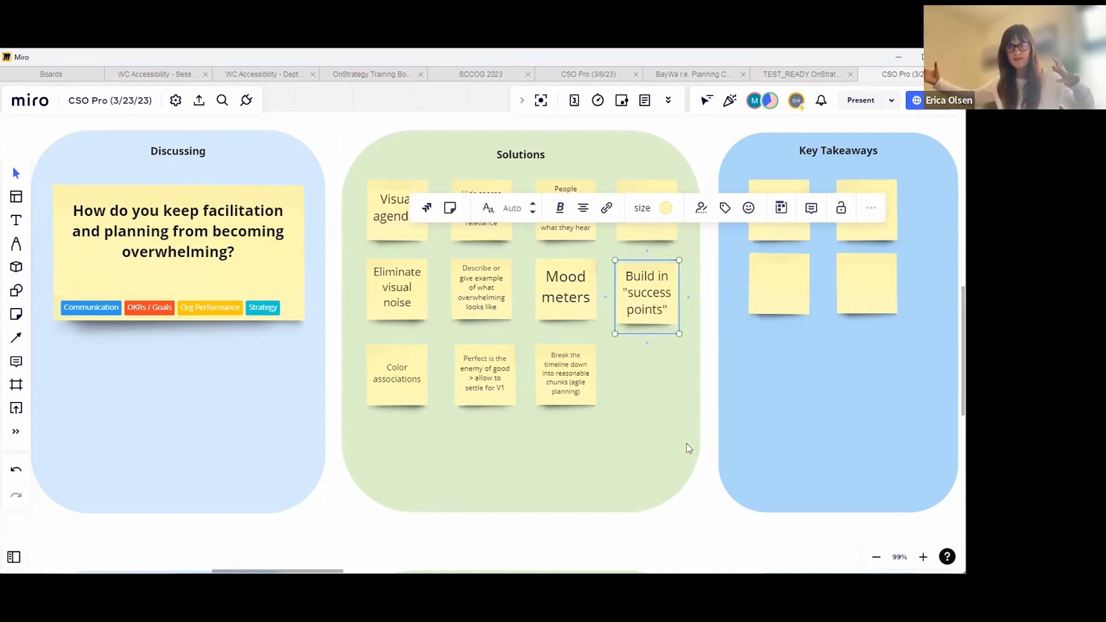
click(707, 544)
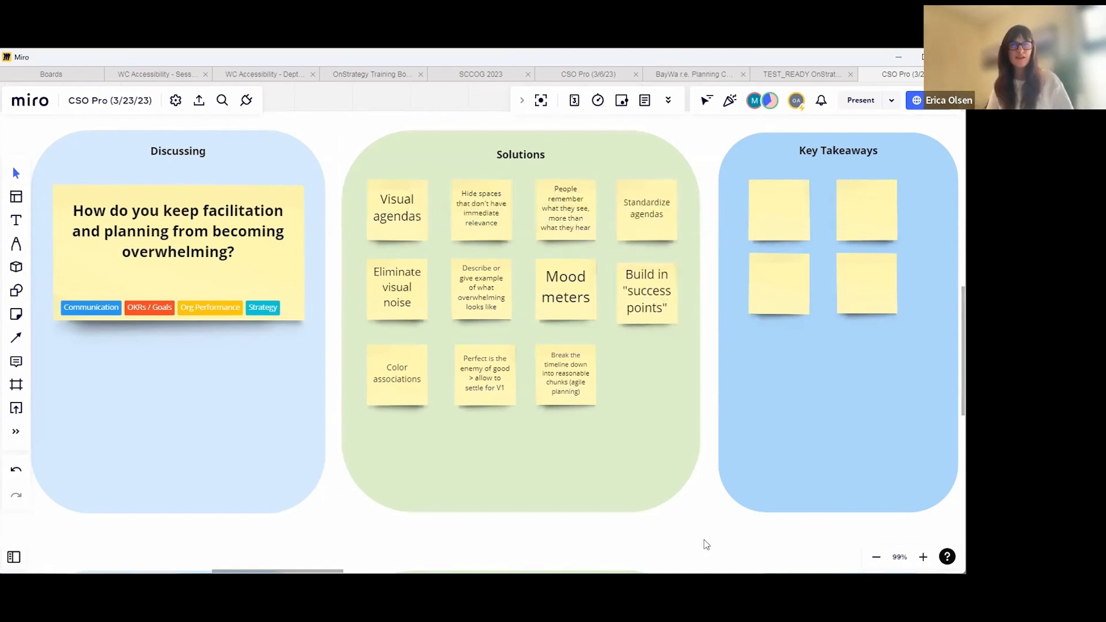
mouse_move(713, 515)
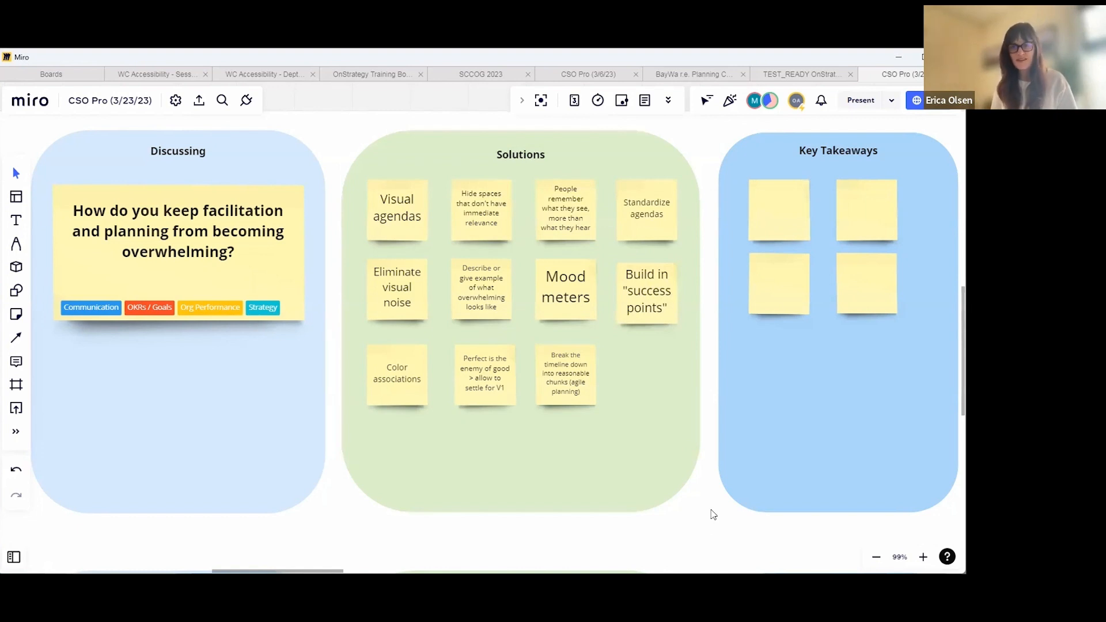
mouse_move(715, 513)
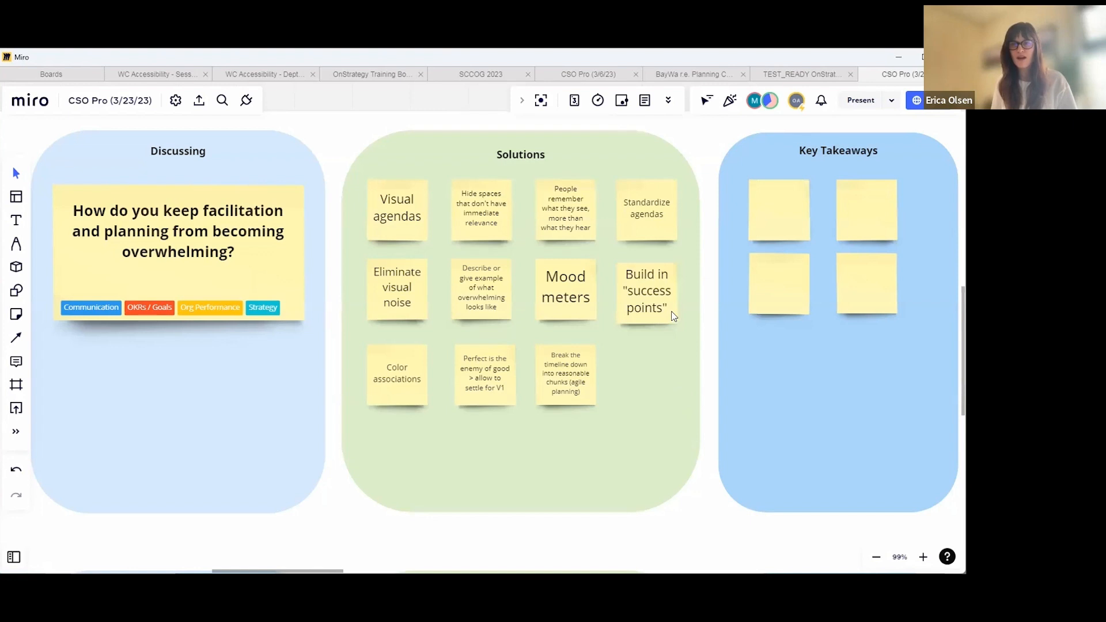
Place a copy in the fourth column and retype it as 'Celebrate wins'.
click(647, 291)
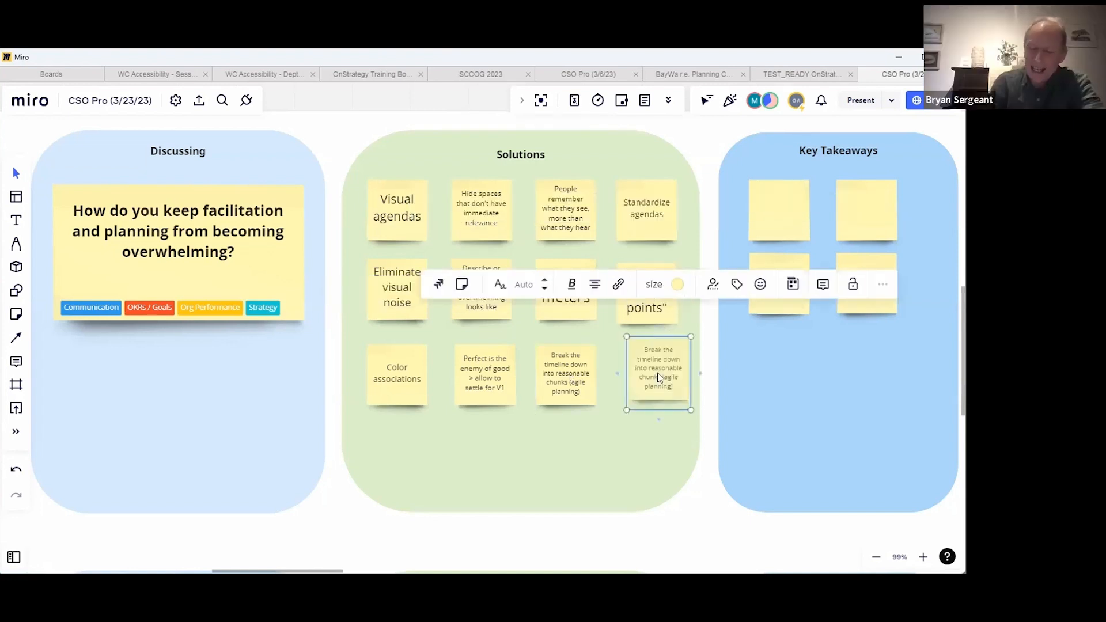
text(Celebrate wins)
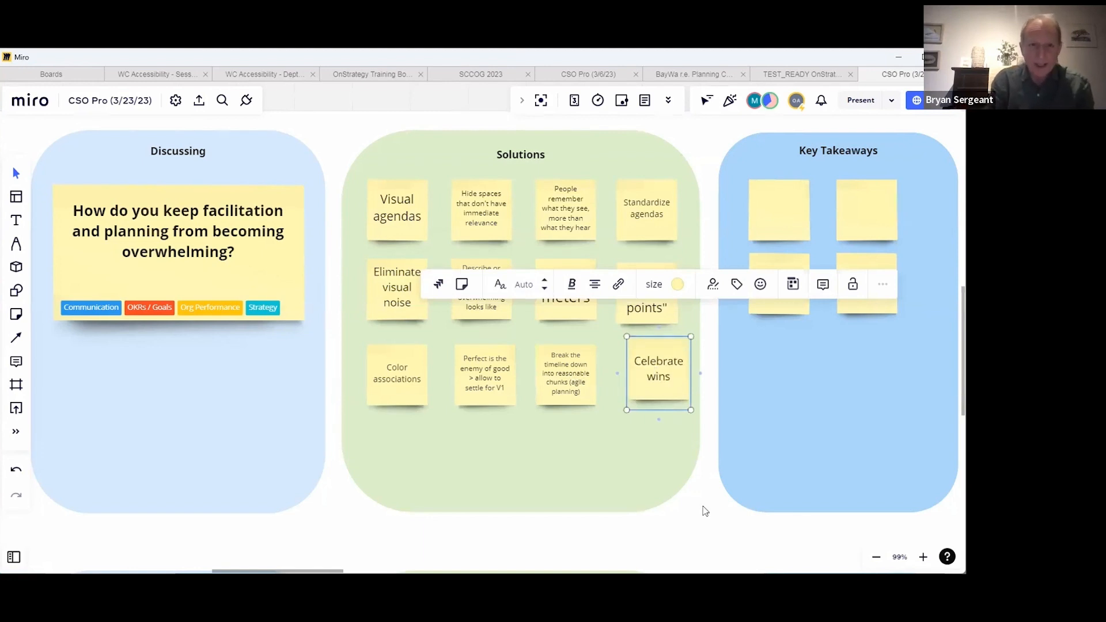
click(706, 511)
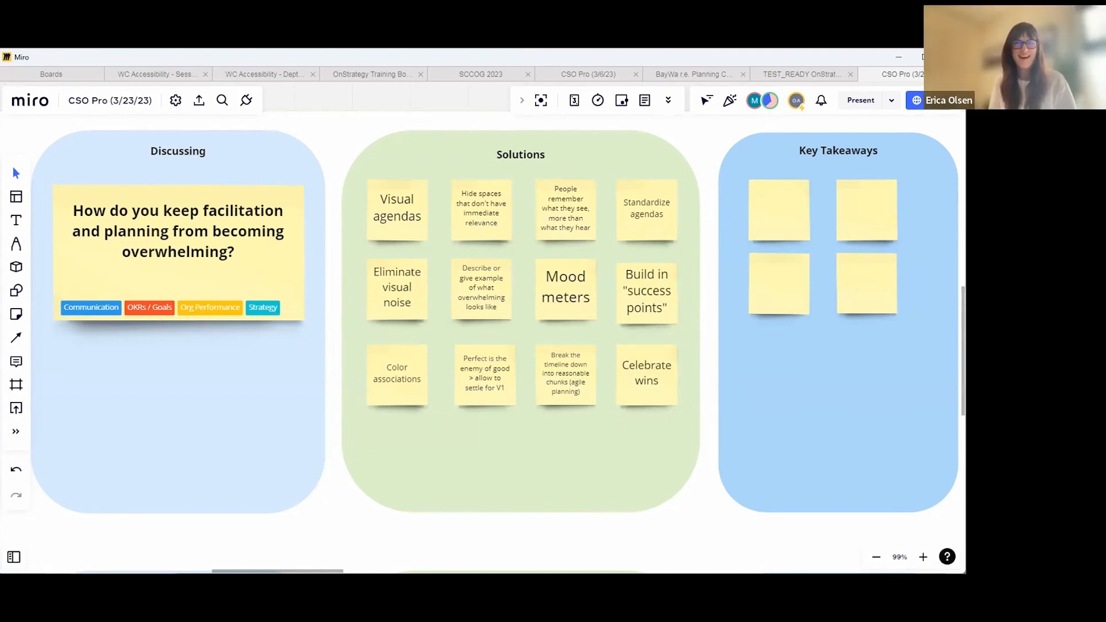
Copy Color associations below as 'Prioritize and address in order of importance', then begin 'Creating per…' beside it.
click(397, 374)
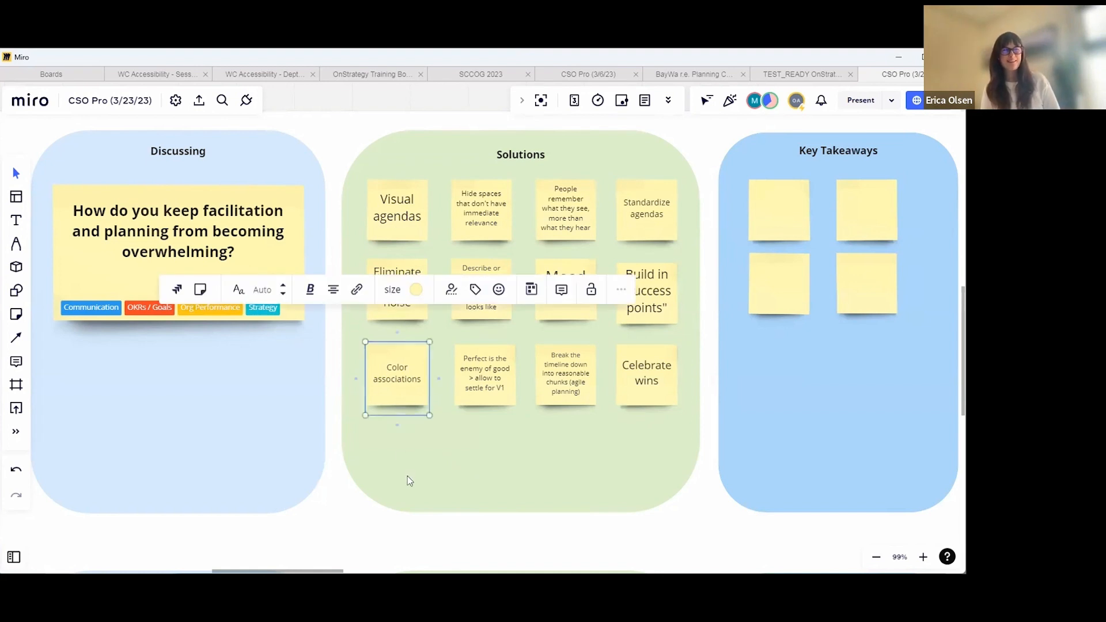
drag(396, 379, 407, 476)
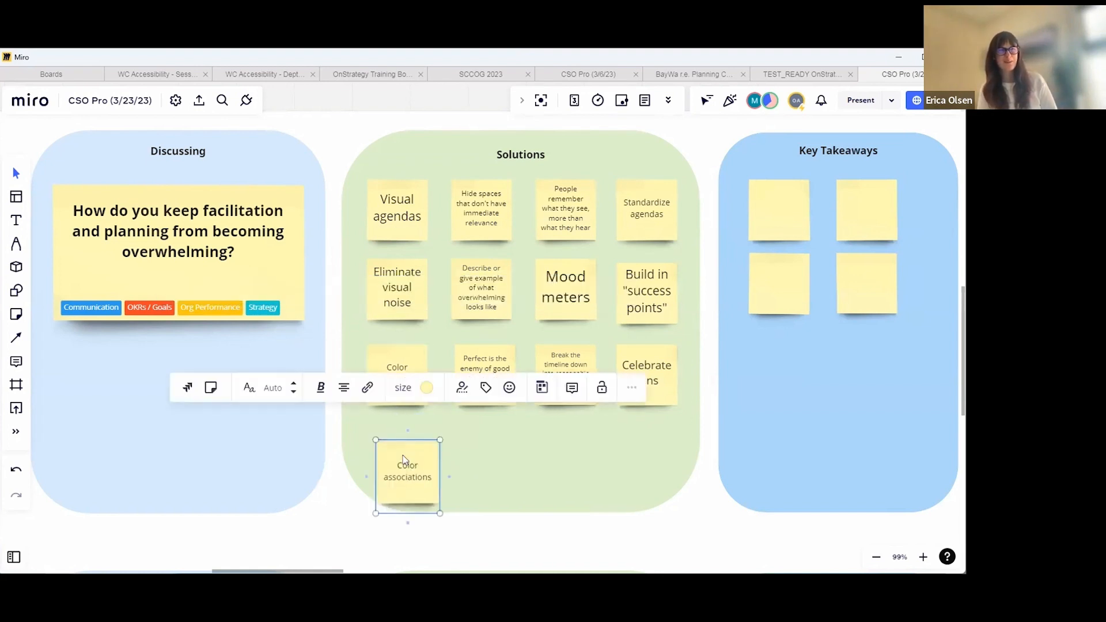
text(Prioritize and a)
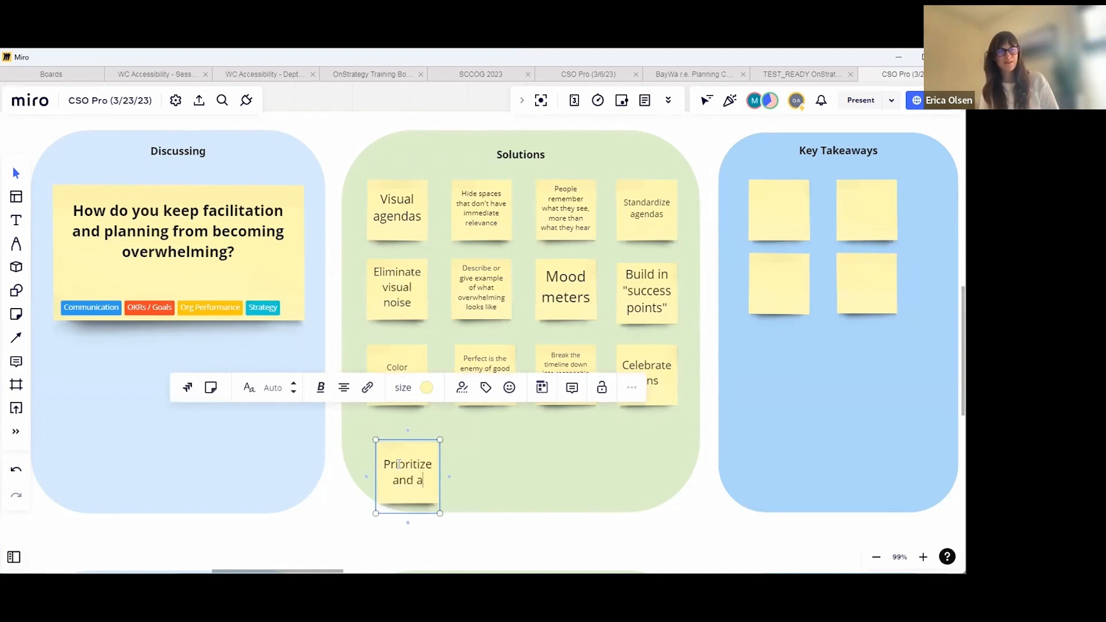
text(ddress in order o)
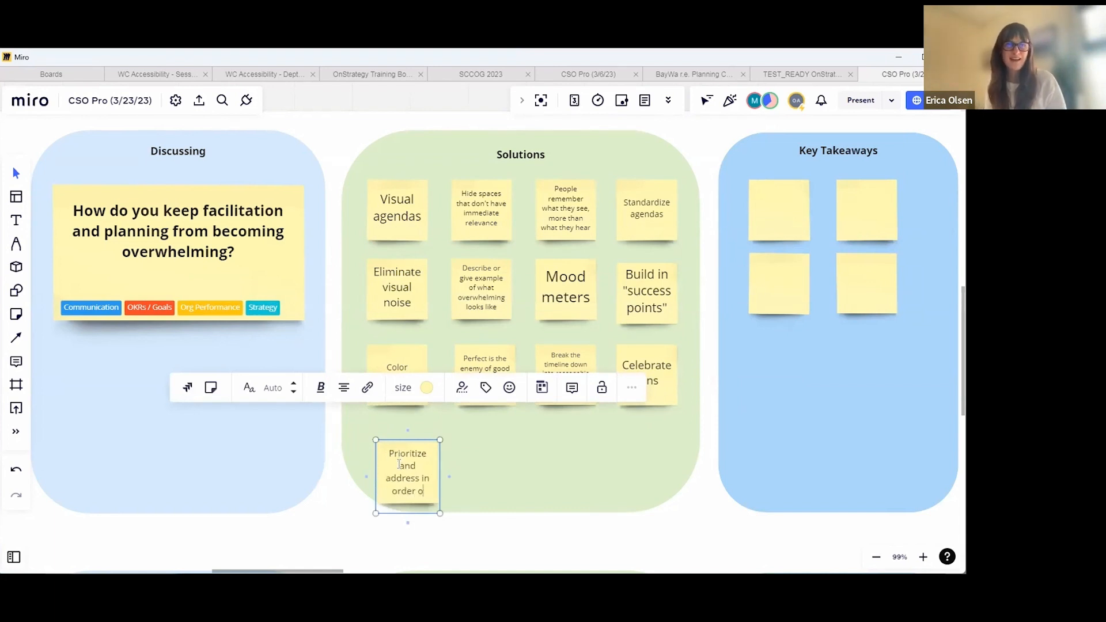
text(importance)
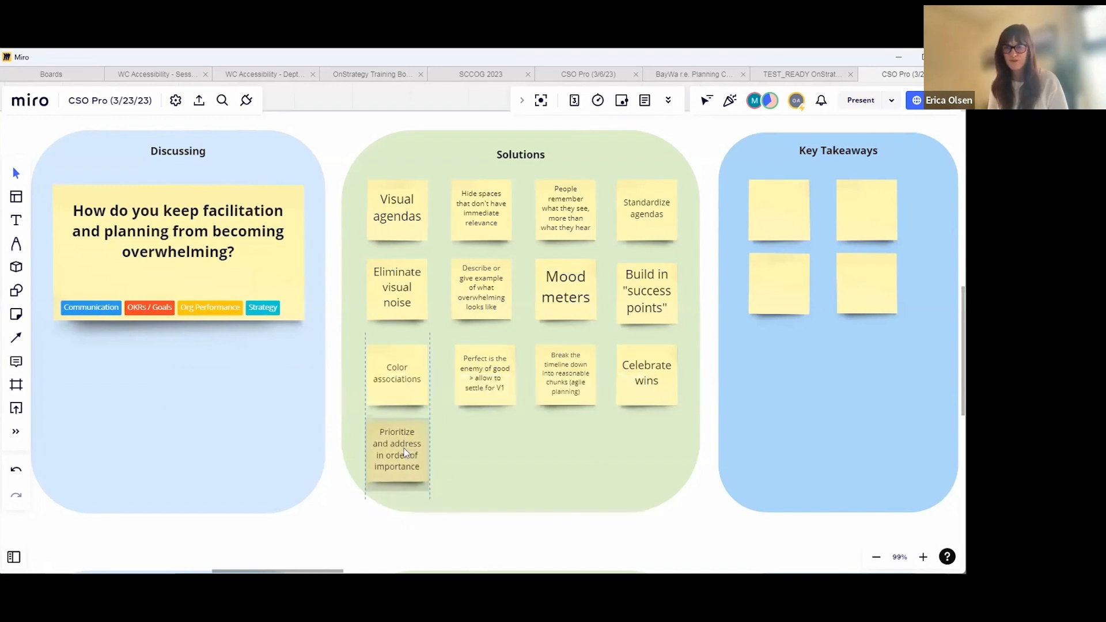
drag(396, 449, 484, 455)
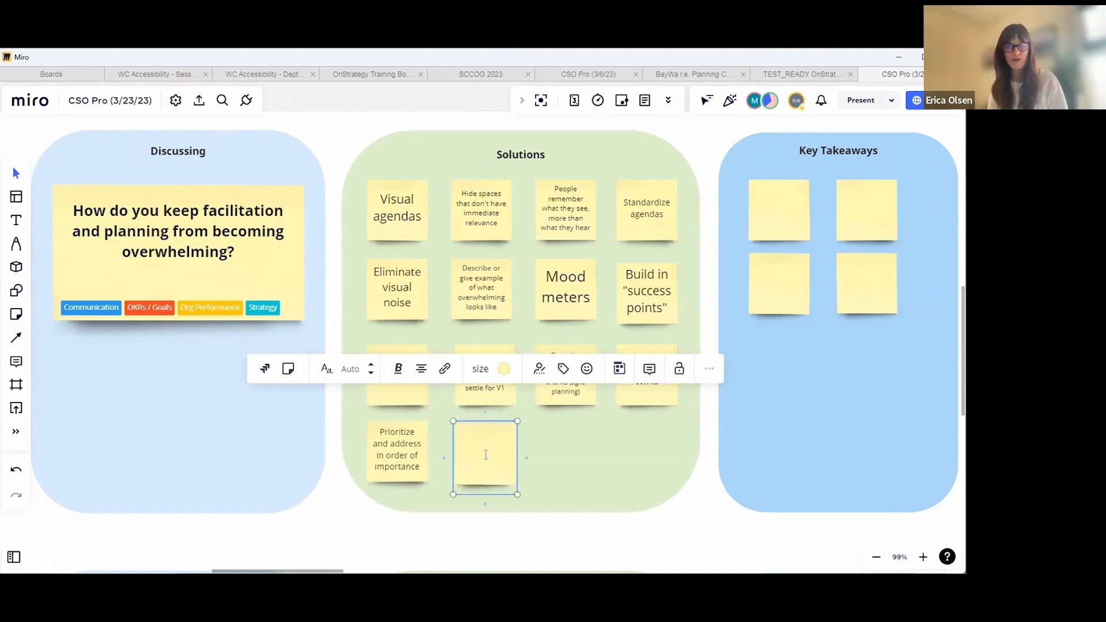
text(Creating per)
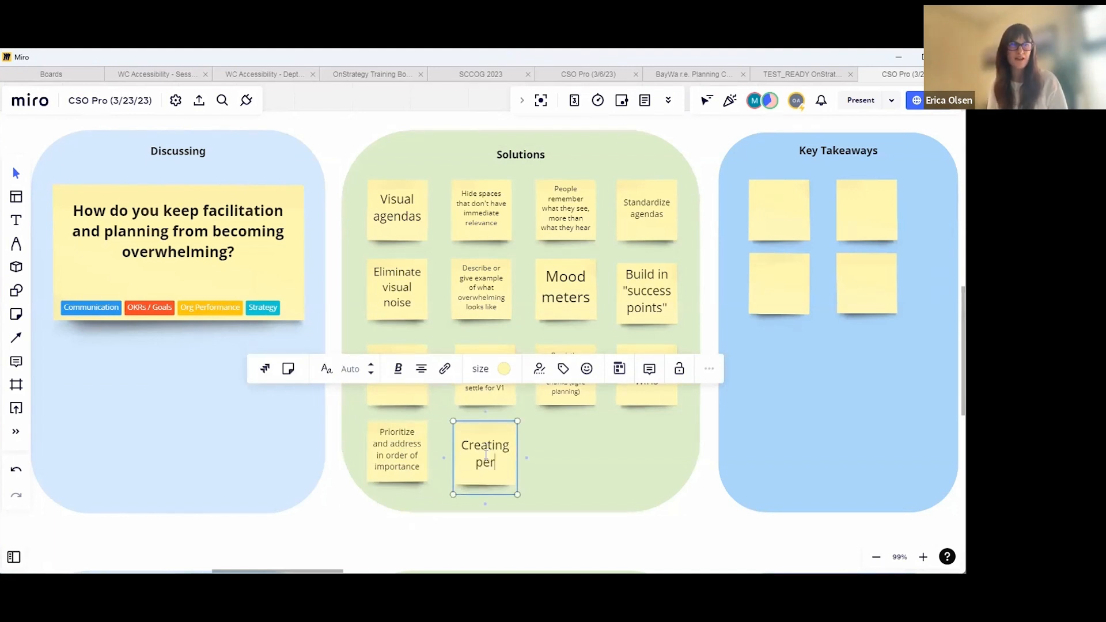